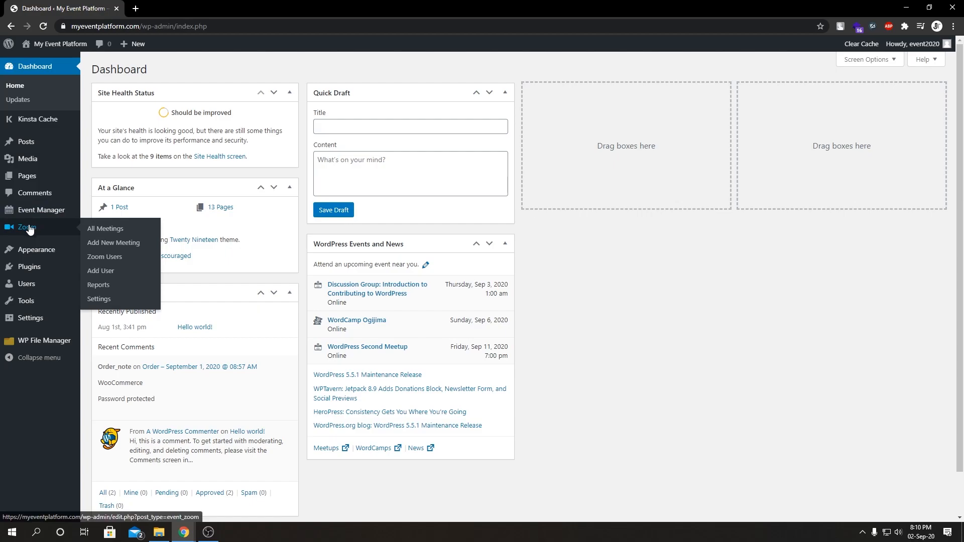
mouse_move(114, 242)
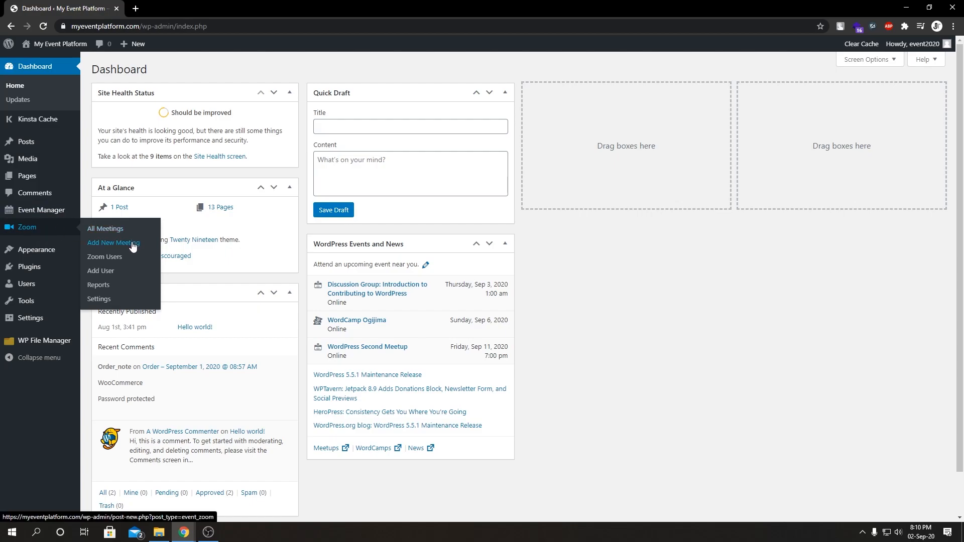
Create a new Zoom meeting and title it "Meeting for our event".
left_click(114, 243)
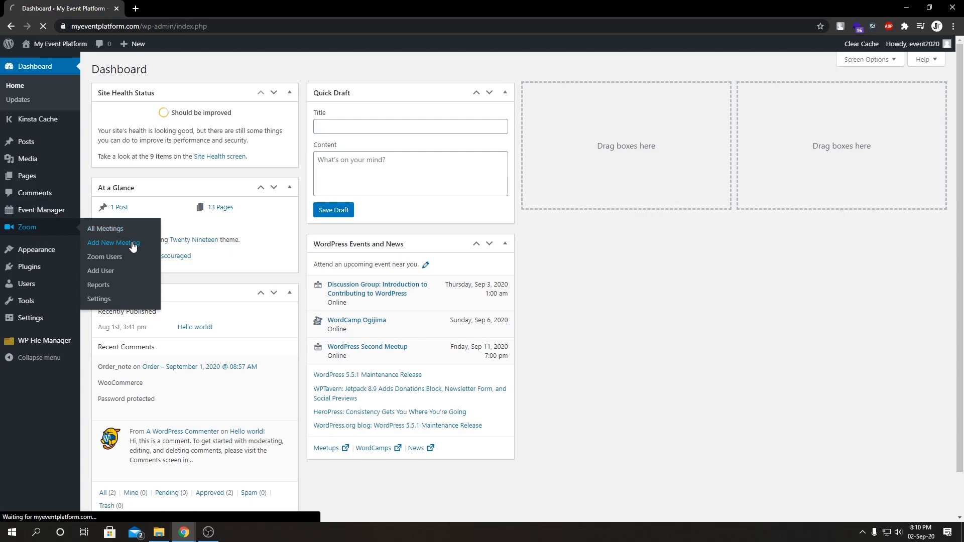
left_click(114, 242)
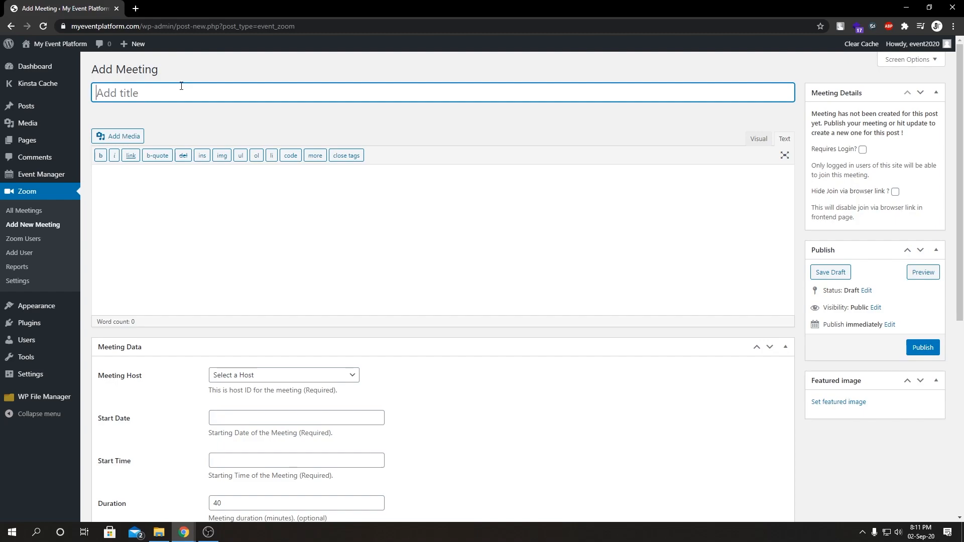
type("Meeting for ou")
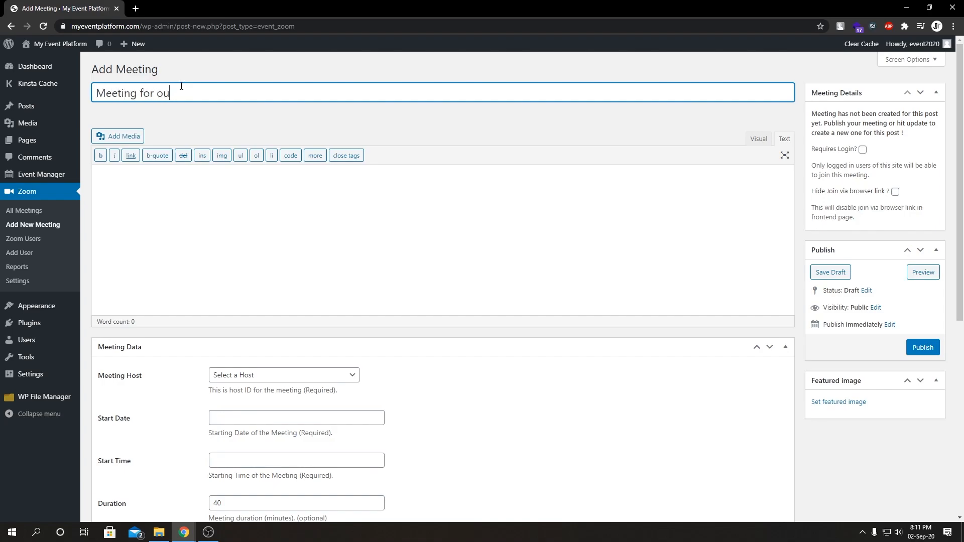
type("r event")
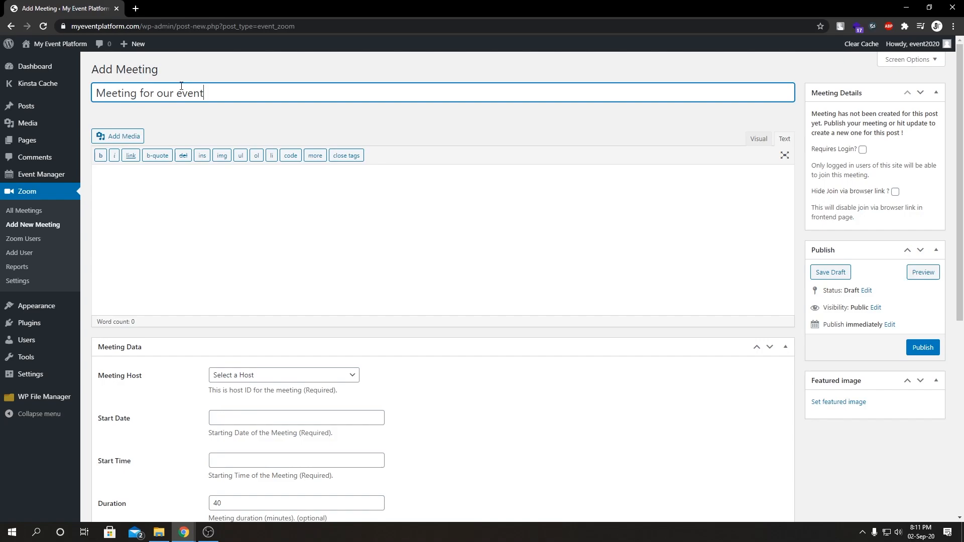
left_click(830, 272)
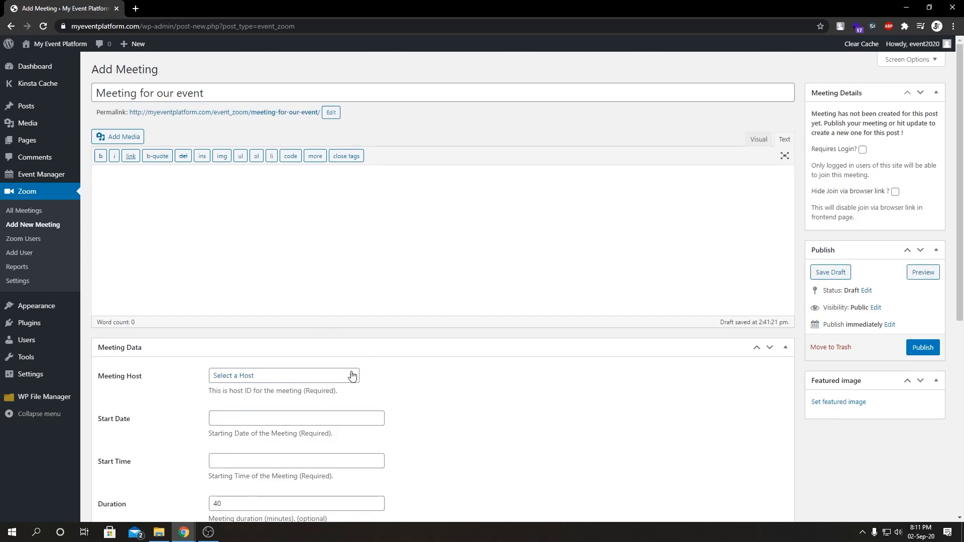
Assign the first available host to the Zoom meeting.
left_click(283, 375)
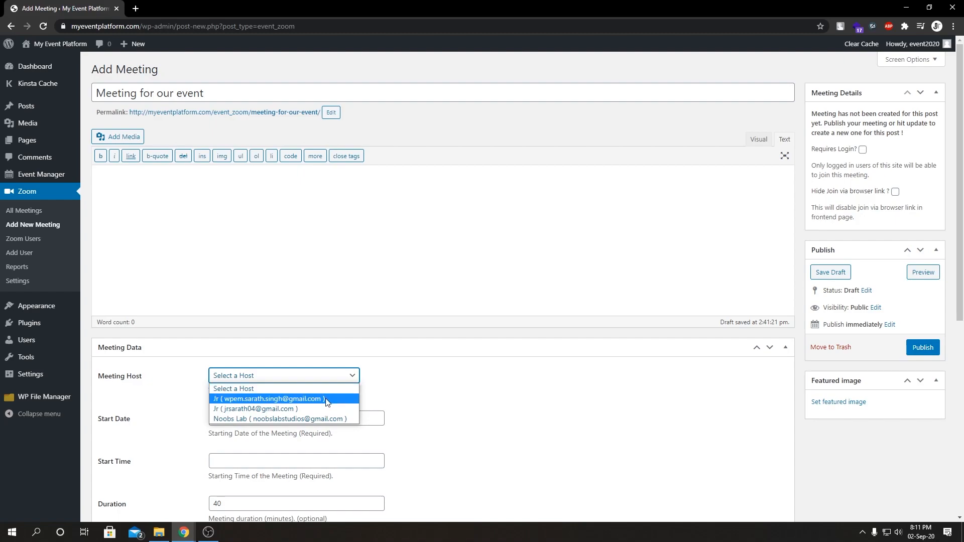
left_click(270, 399)
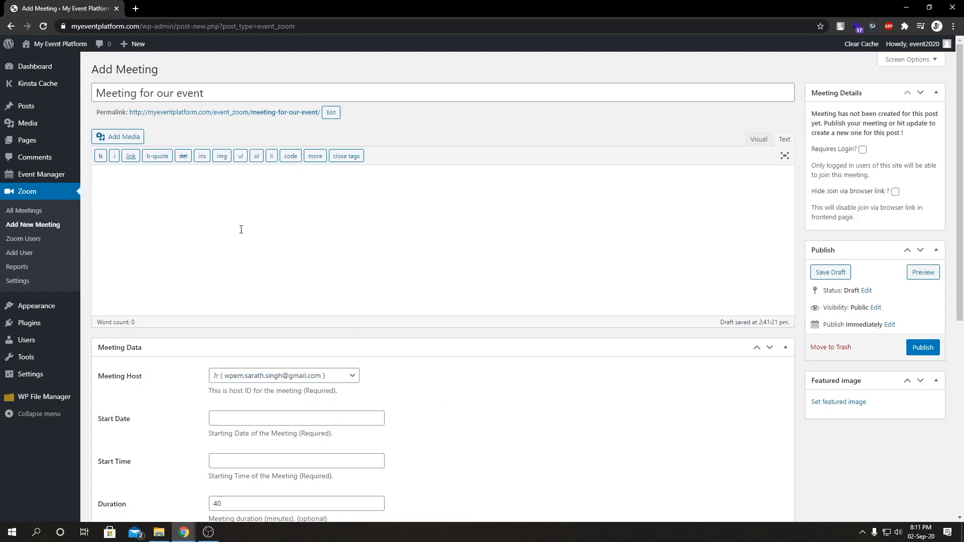
left_click(398, 236)
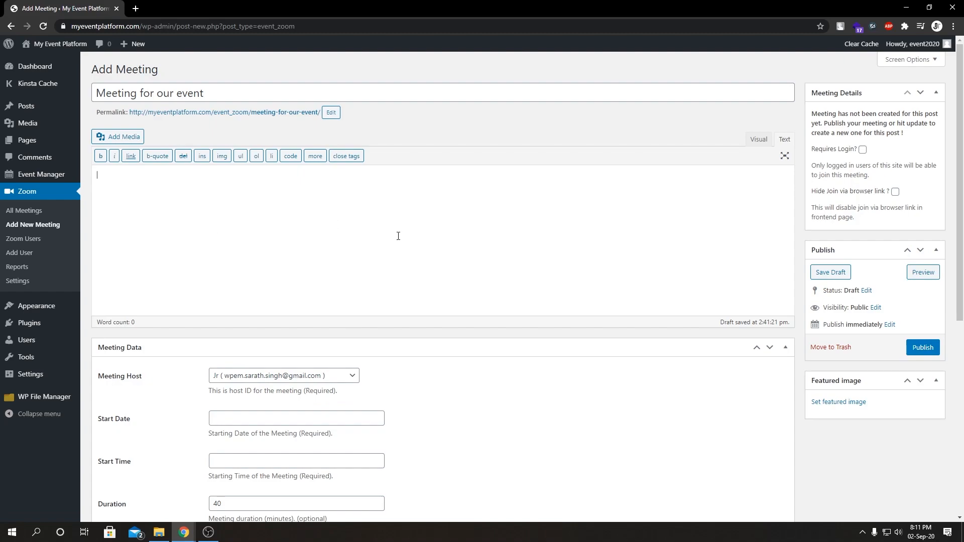
mouse_move(491, 386)
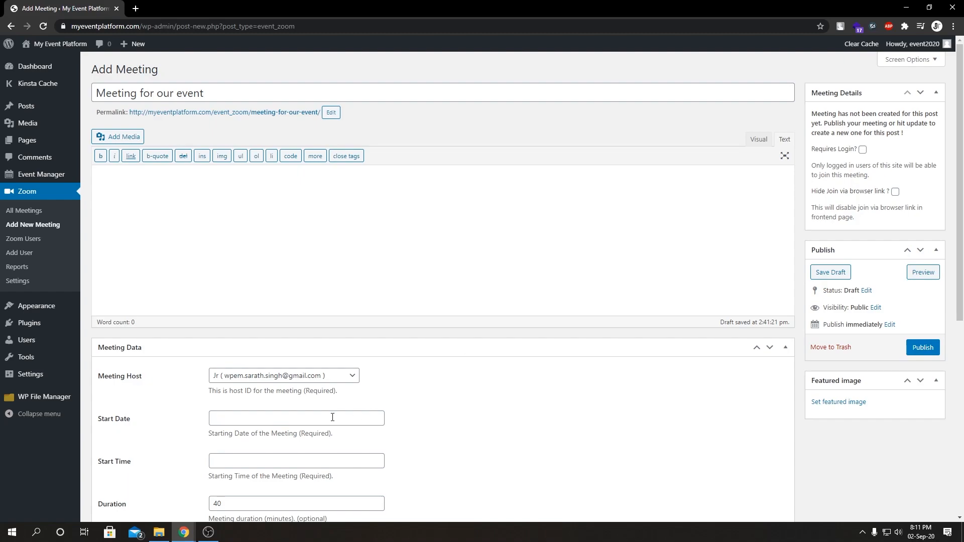
Set the meeting start date to 2020-09-04 and start time to 08:00.
left_click(295, 418)
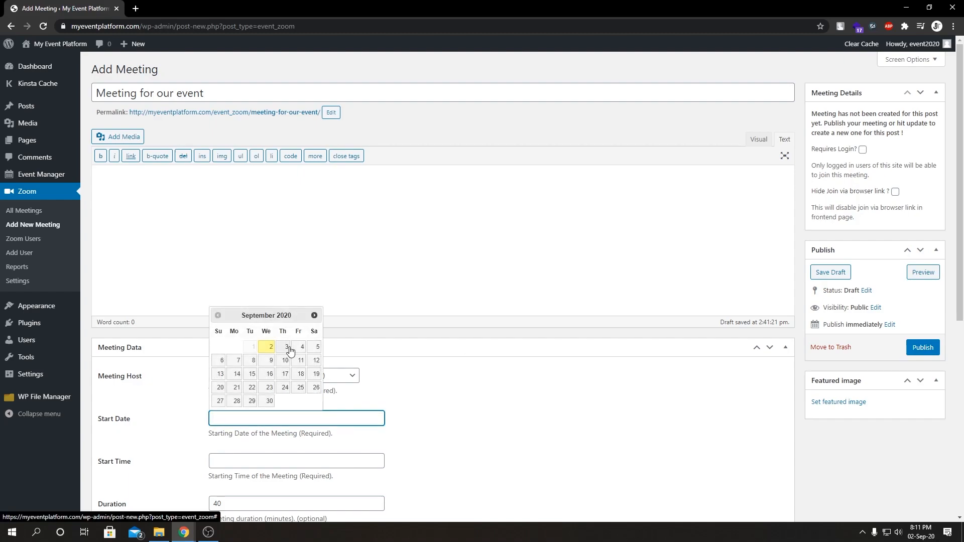
left_click(302, 347)
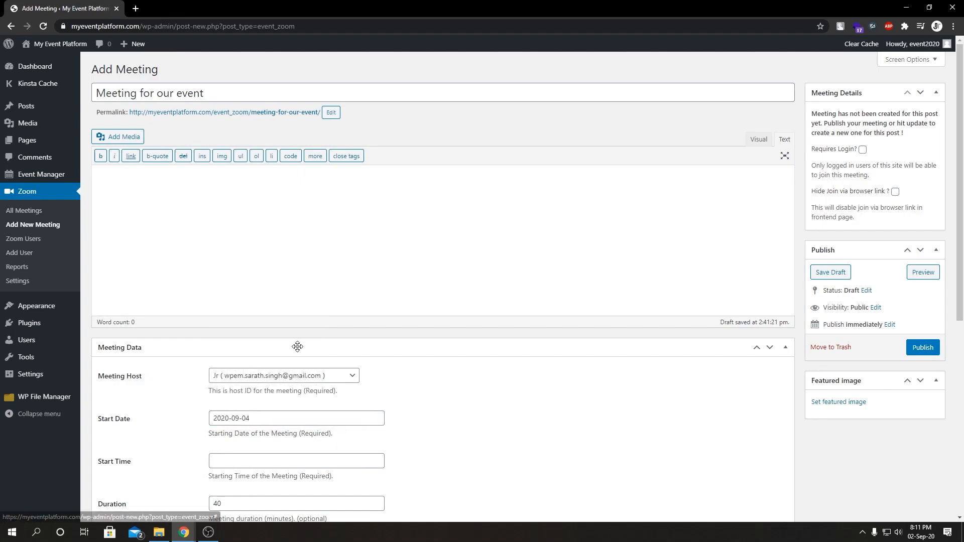
left_click(296, 461)
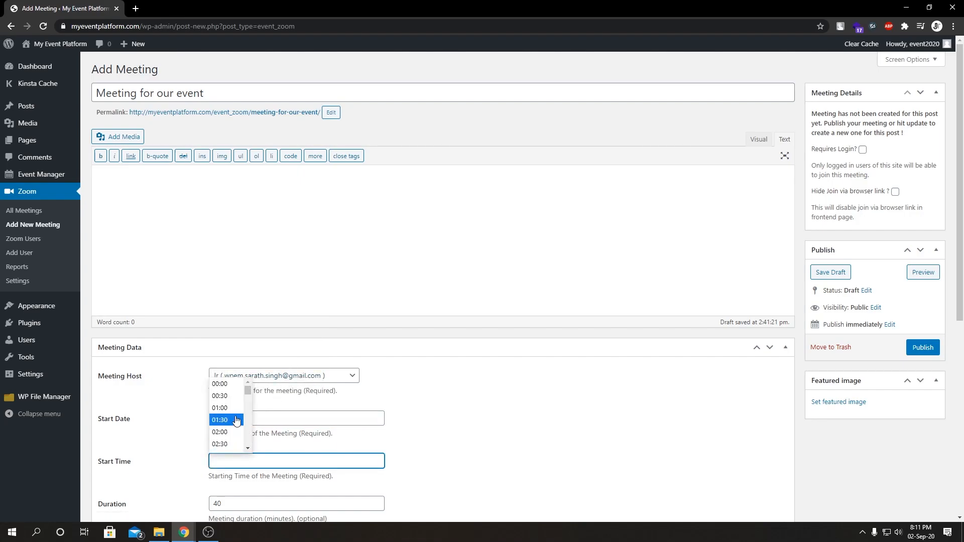
scroll("down", 3)
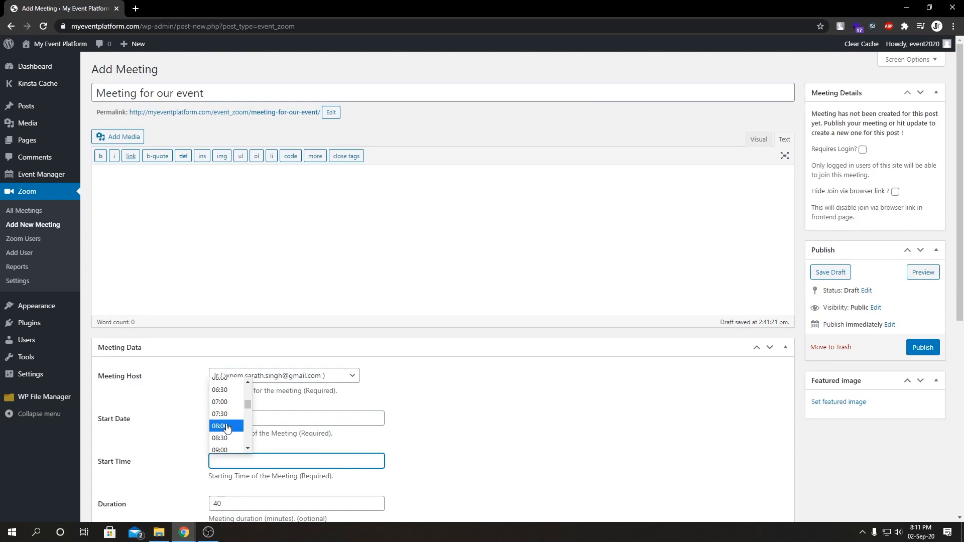
left_click(226, 426)
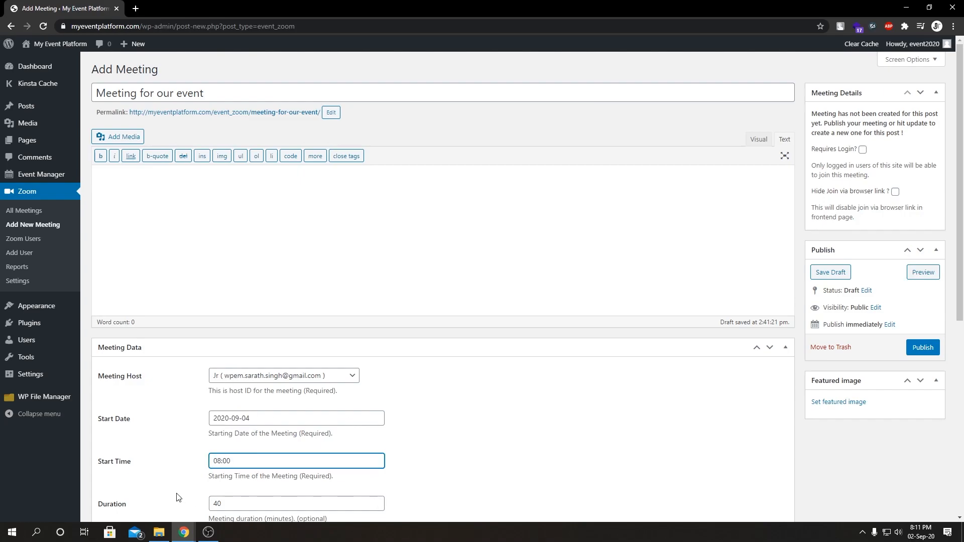
scroll("down", 3)
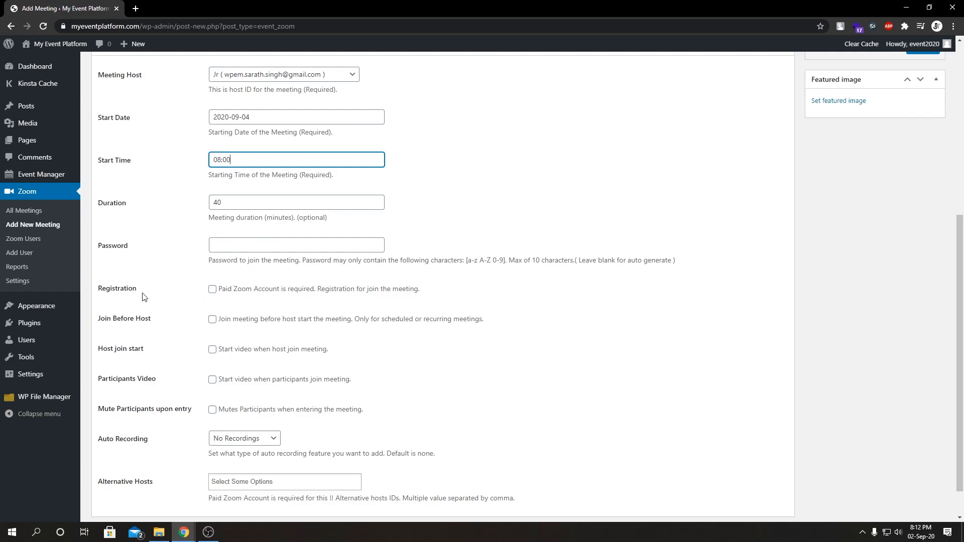
mouse_move(534, 424)
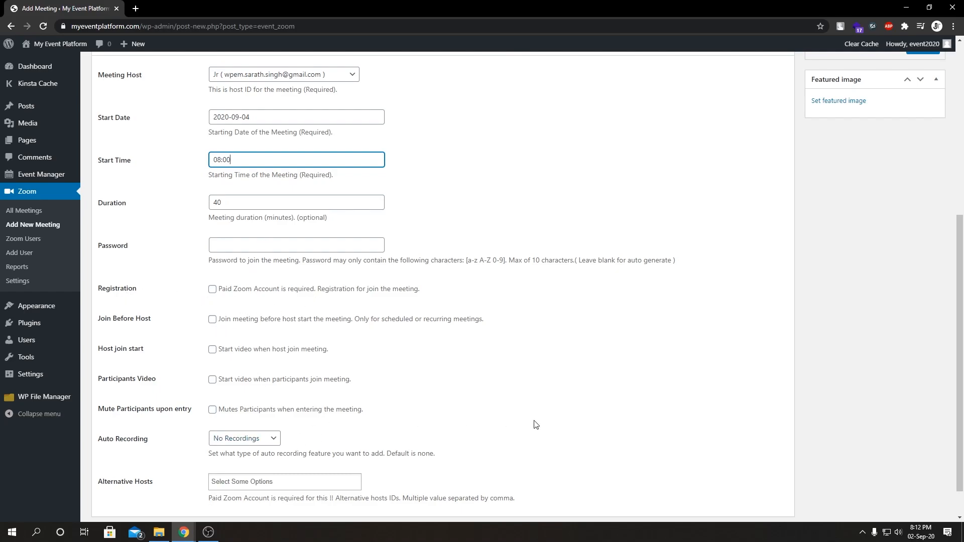
Publish the Zoom meeting so it gets a meeting ID and join links.
scroll("up", 3)
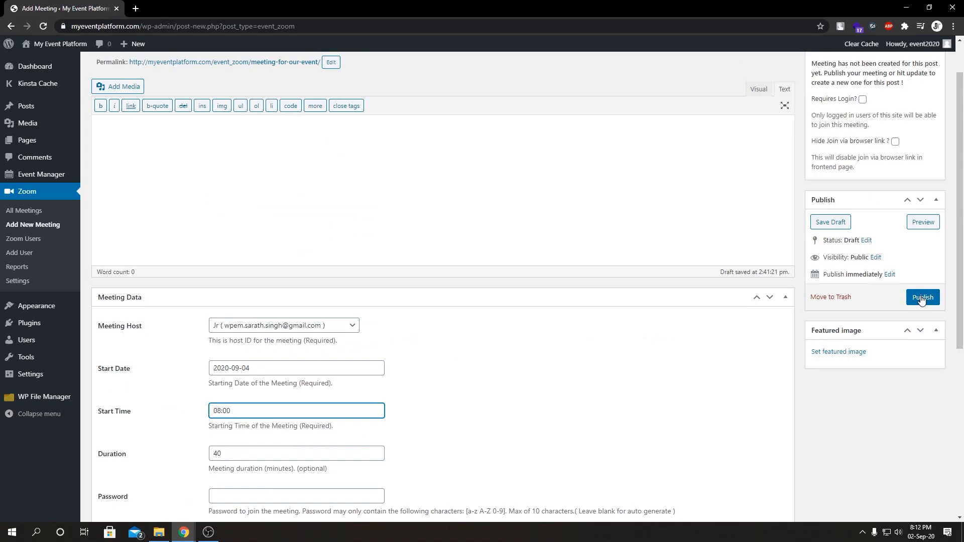
left_click(923, 298)
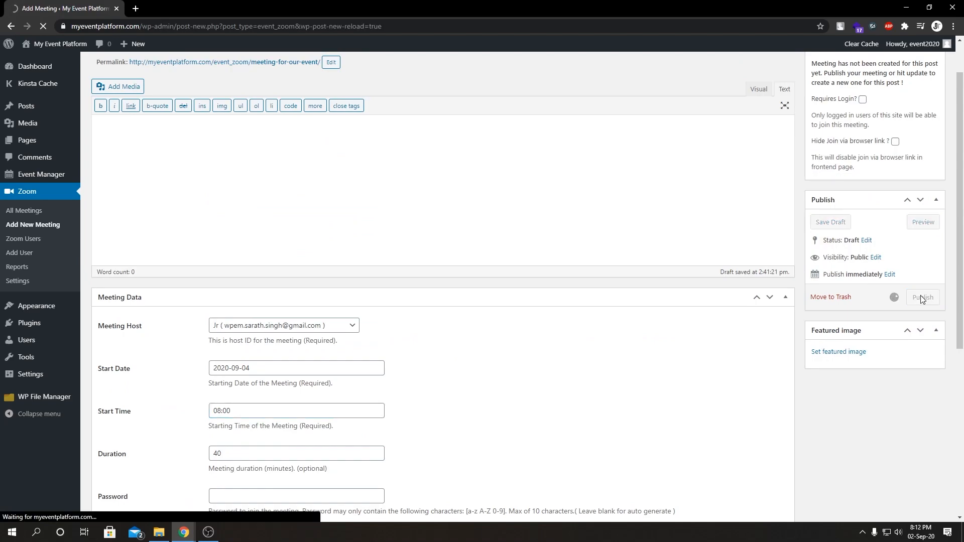
left_click(921, 297)
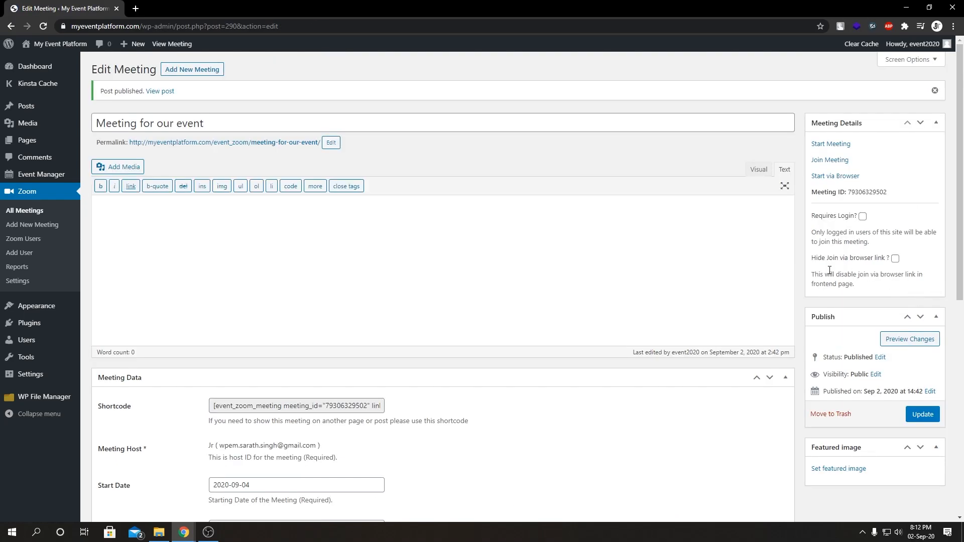
mouse_move(267, 164)
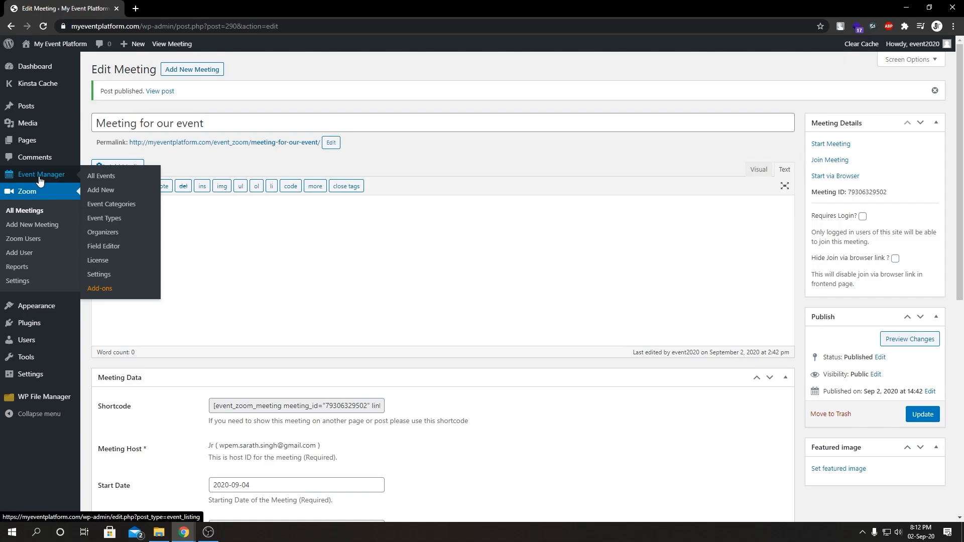
mouse_move(101, 190)
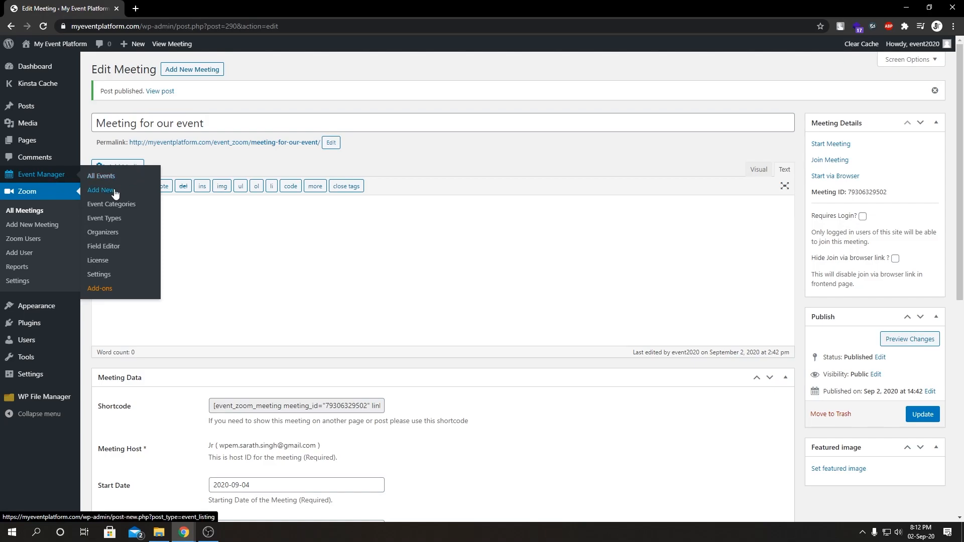
Create a new Event Manager listing titled "Nature Event".
left_click(101, 191)
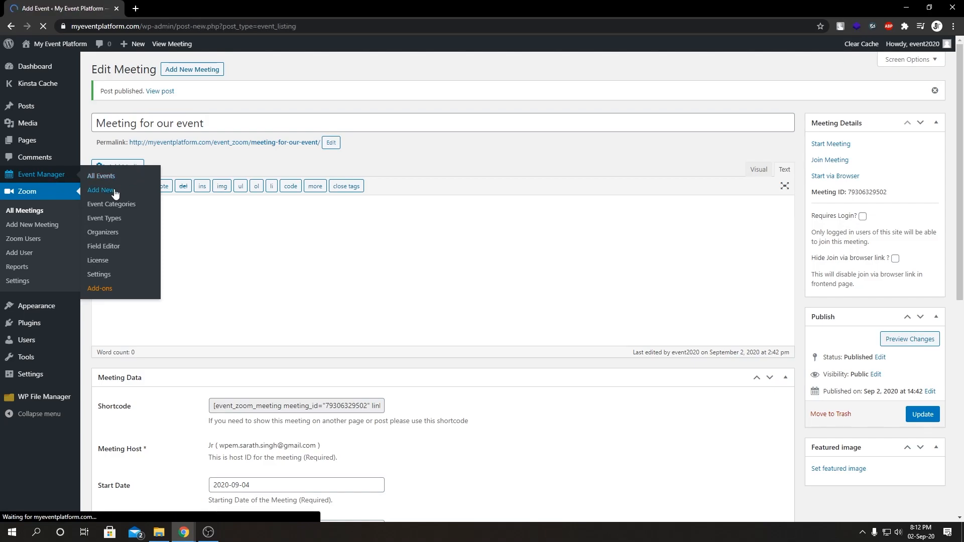
left_click(101, 192)
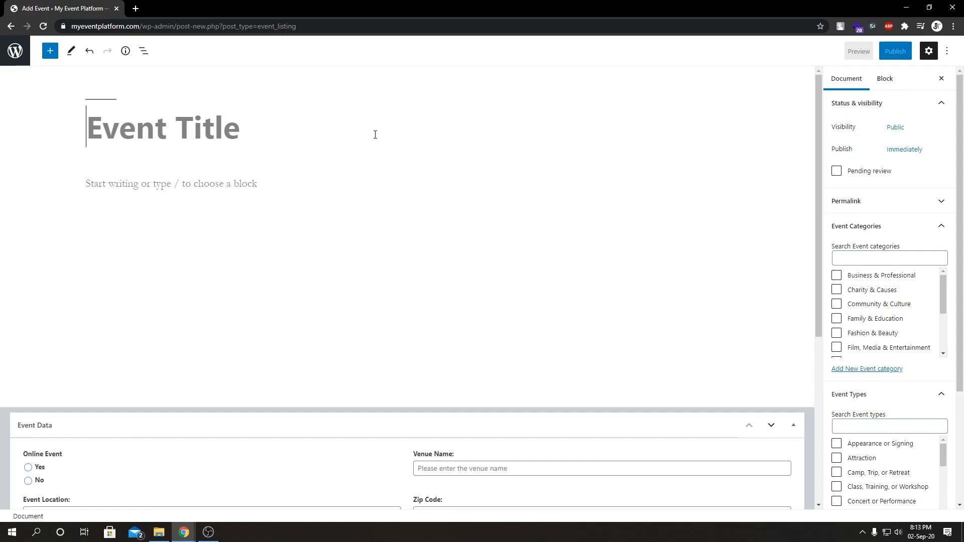
type("Nat")
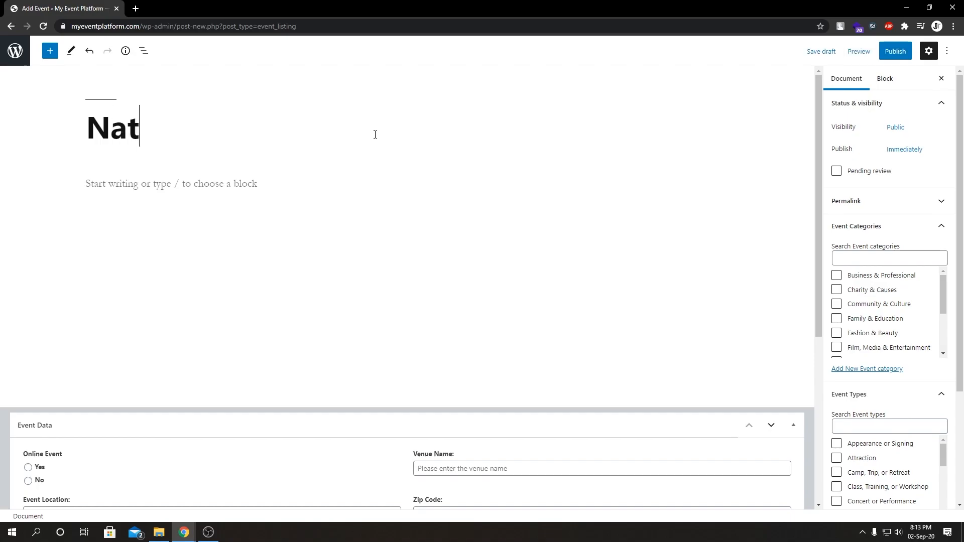
type("ure Event")
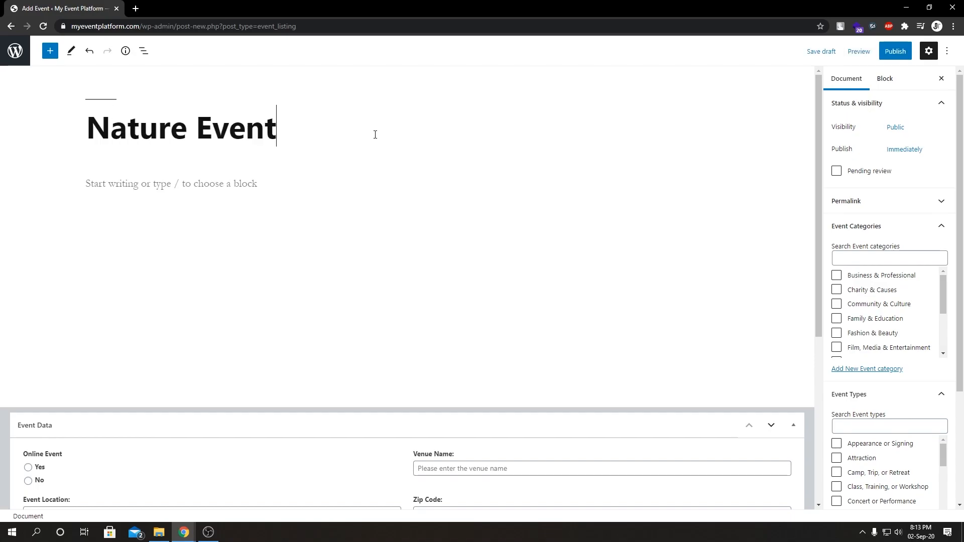
left_click(185, 183)
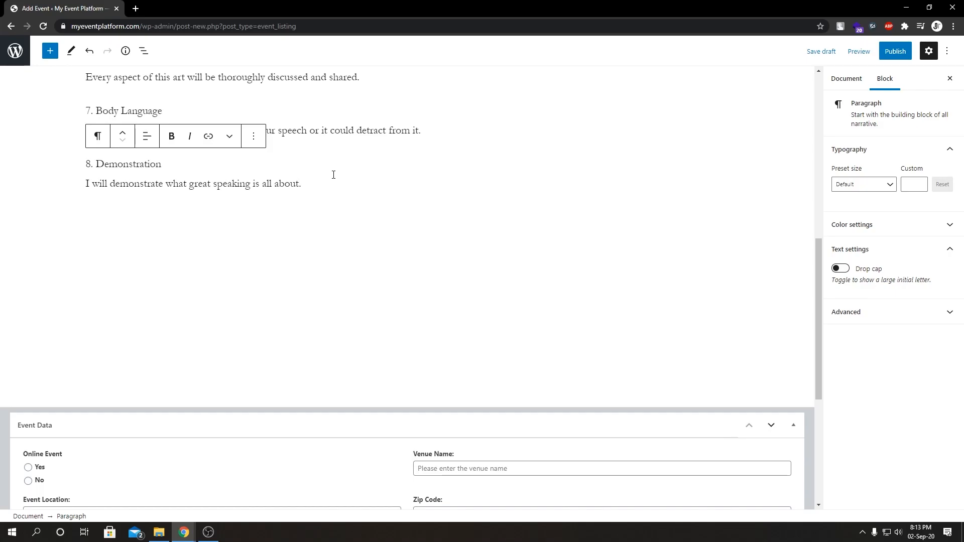
mouse_move(300, 452)
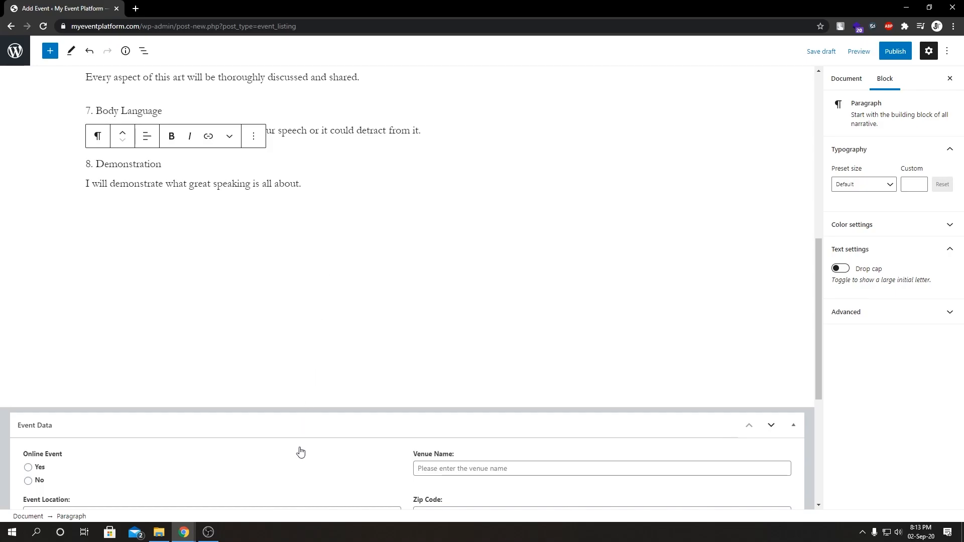
Set Online Event to Yes in the event data.
scroll("down", 3)
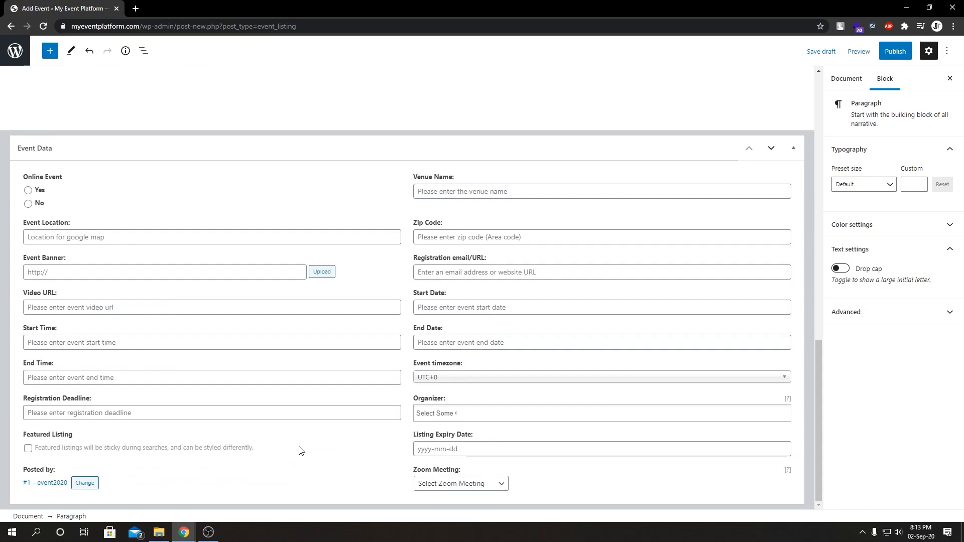
mouse_move(29, 188)
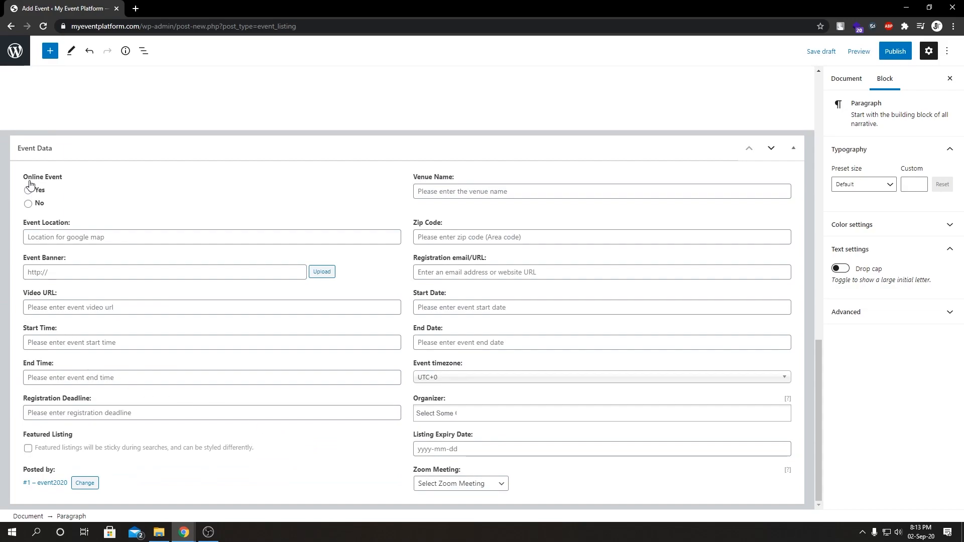
mouse_move(29, 197)
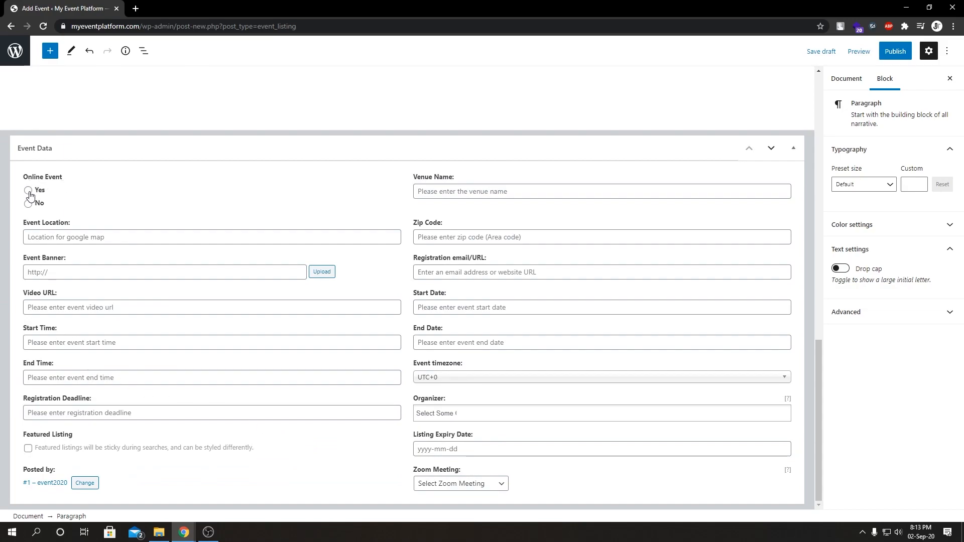
left_click(28, 190)
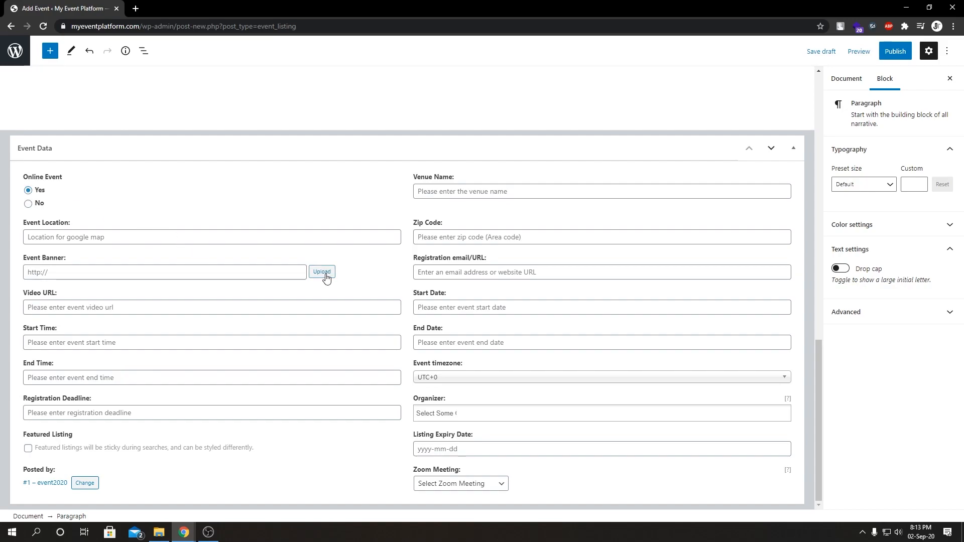
Choose a media-library image as the event banner and enter the registration email.
left_click(322, 272)
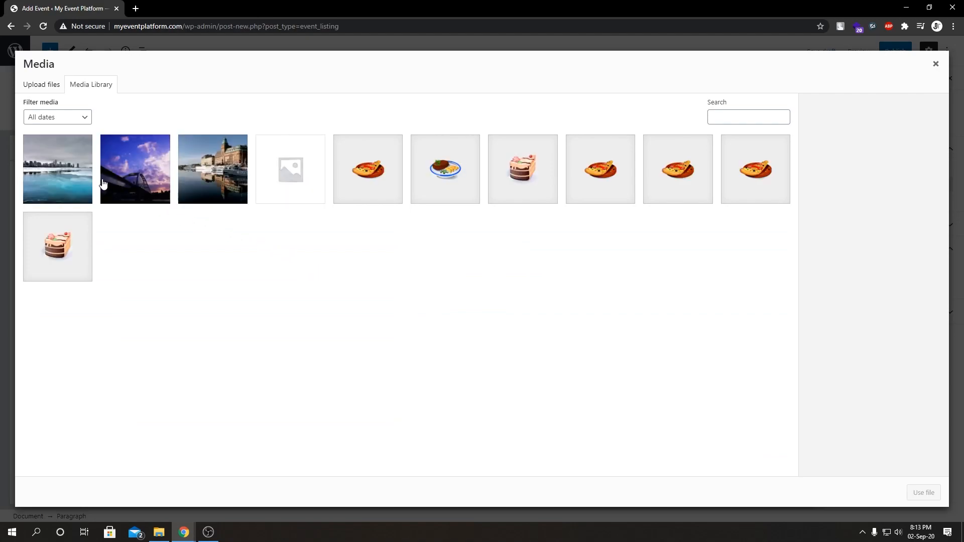
left_click(935, 64)
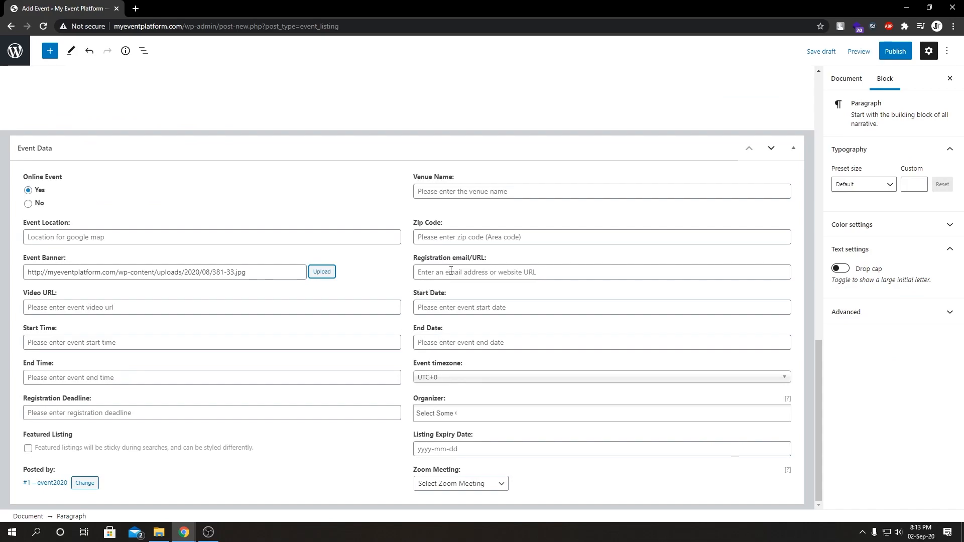
left_click(602, 272)
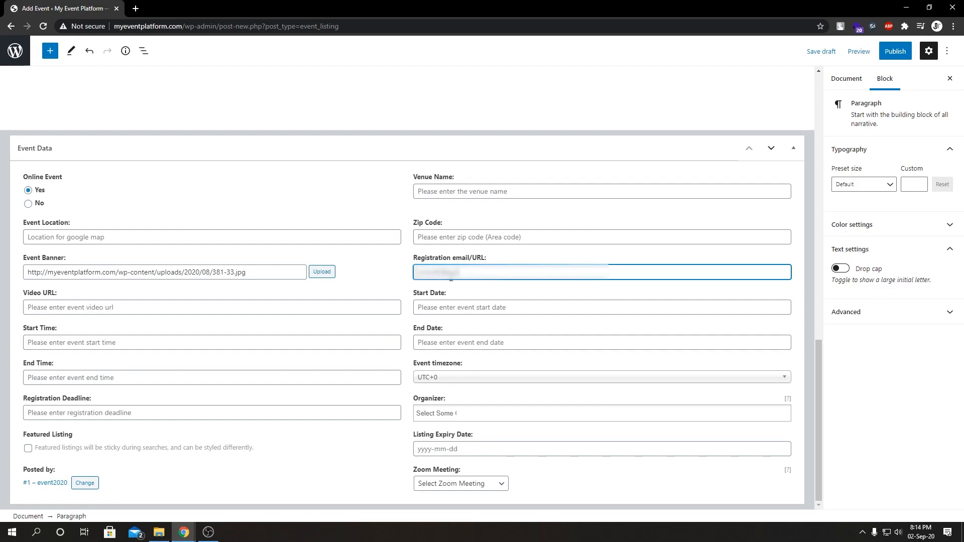
type("text")
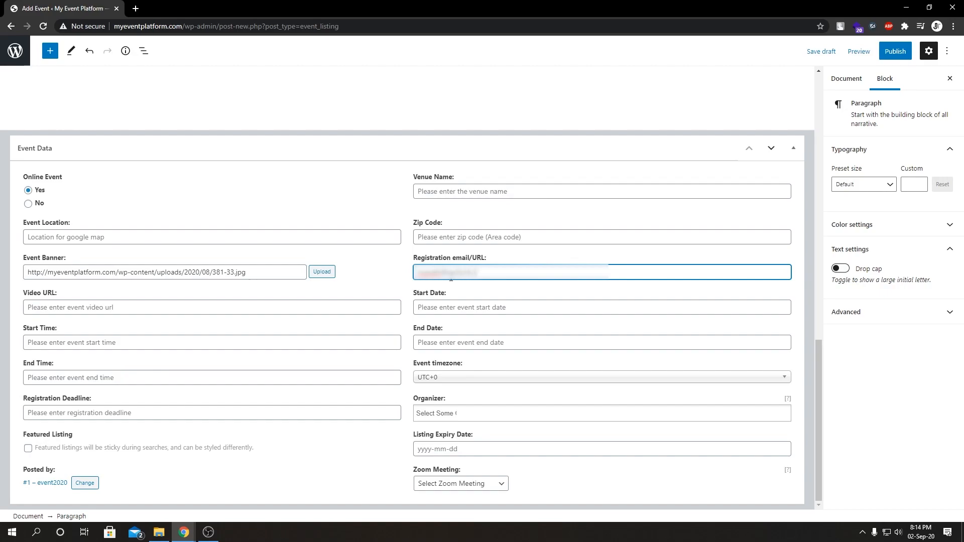
mouse_move(56, 297)
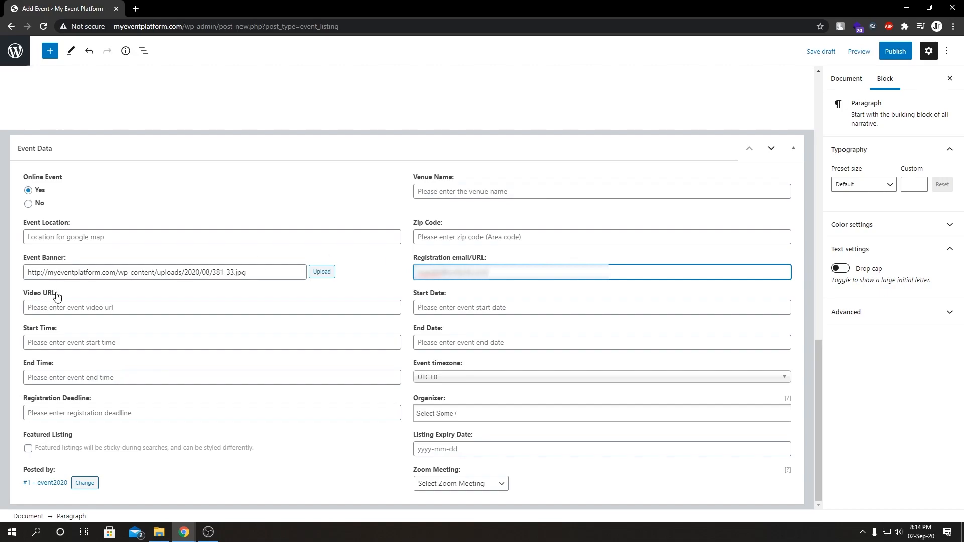
mouse_move(65, 311)
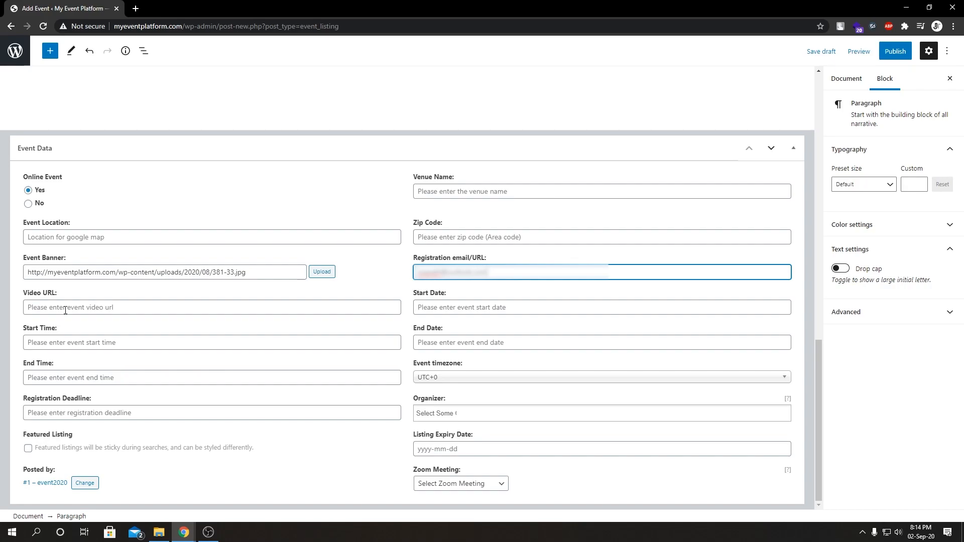
Save the draft and set both start and end date to 2020-09-04.
left_click(821, 51)
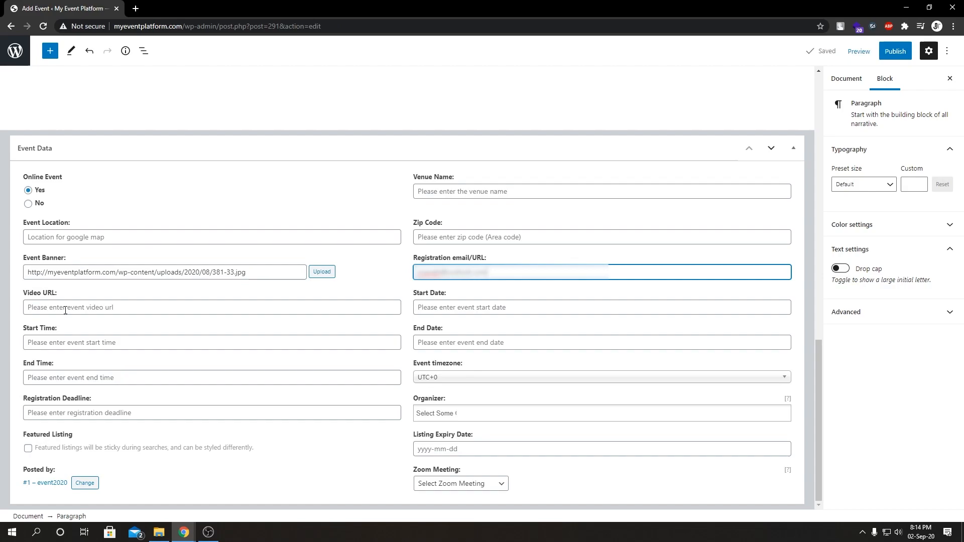
left_click(602, 308)
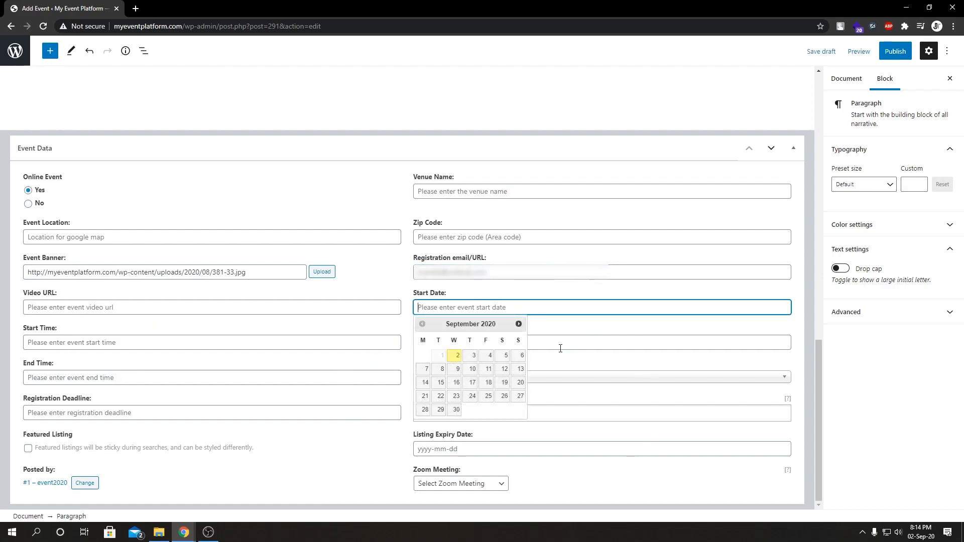
left_click(489, 356)
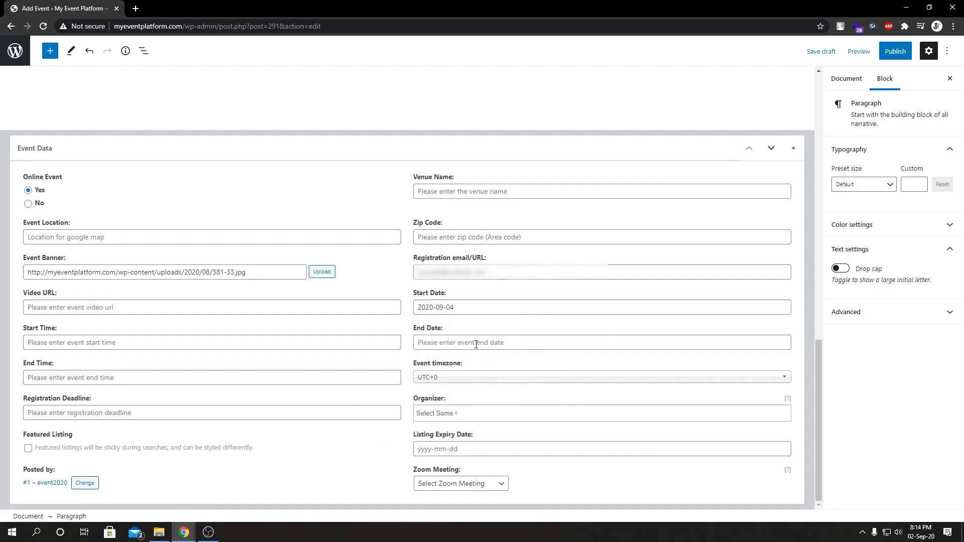
left_click(602, 343)
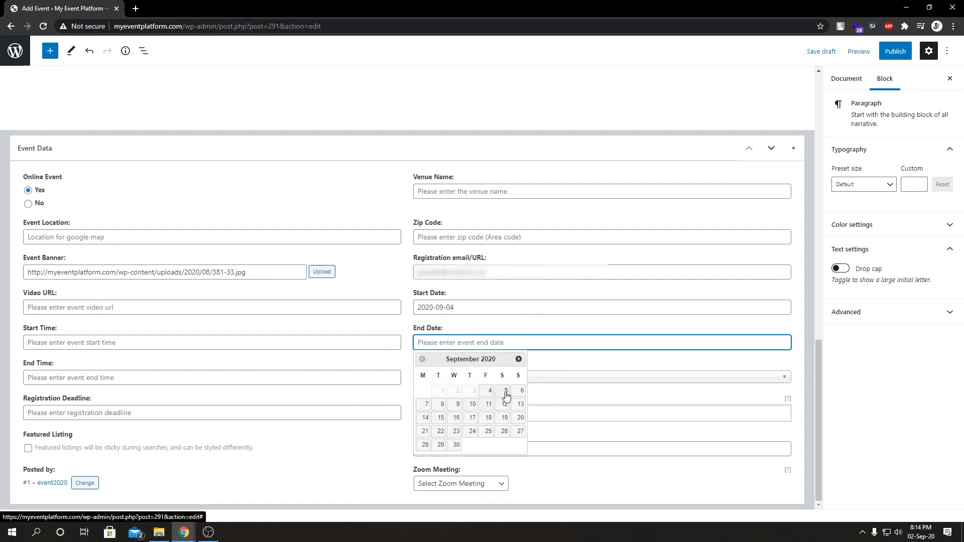
left_click(490, 391)
type("+5.3")
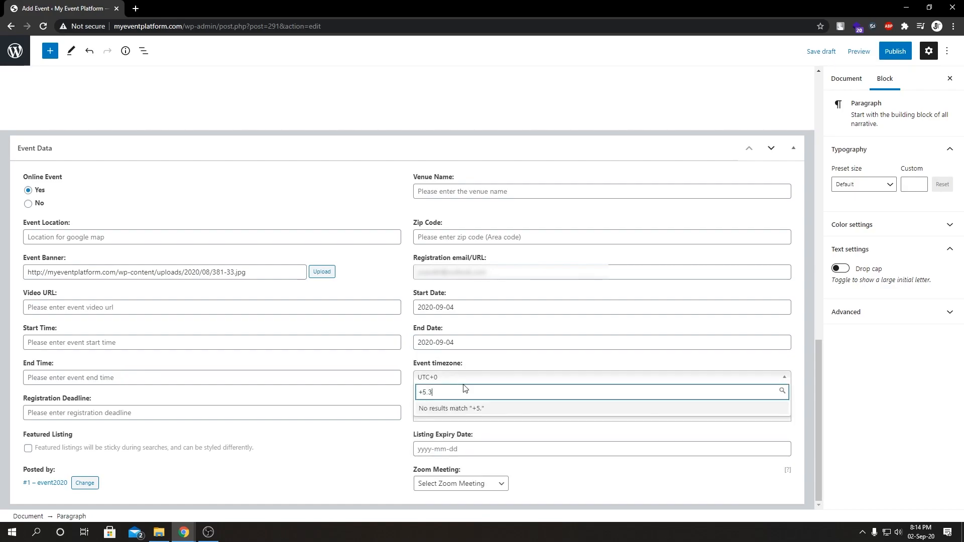
Set timezone UTC+5:30, organizer Our organizer, and start time 09:00 AM.
key("Backspace")
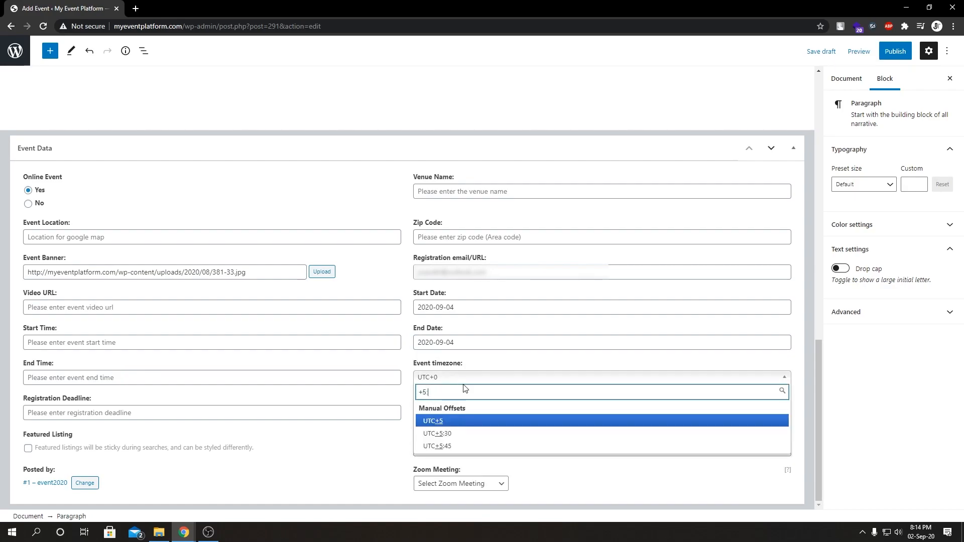
left_click(437, 434)
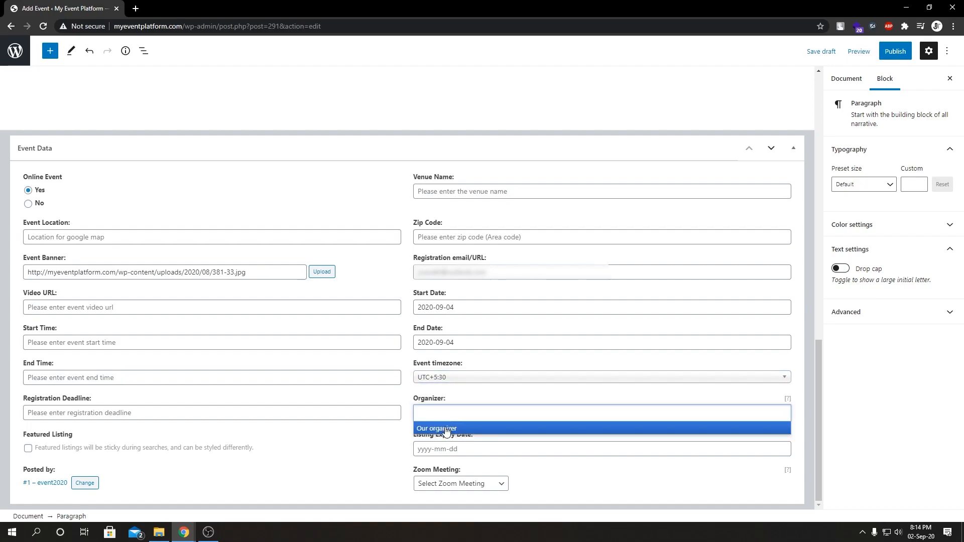
left_click(436, 429)
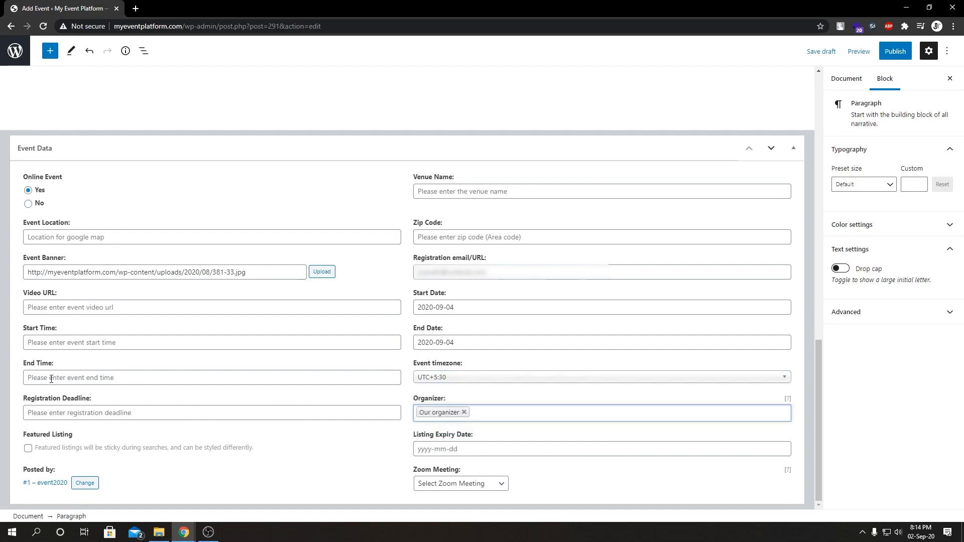
left_click(212, 342)
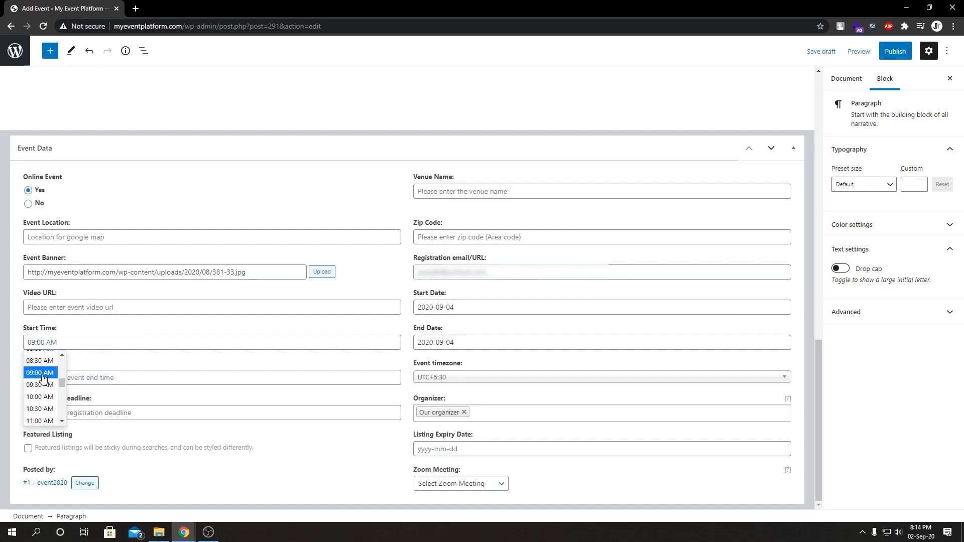
left_click(212, 378)
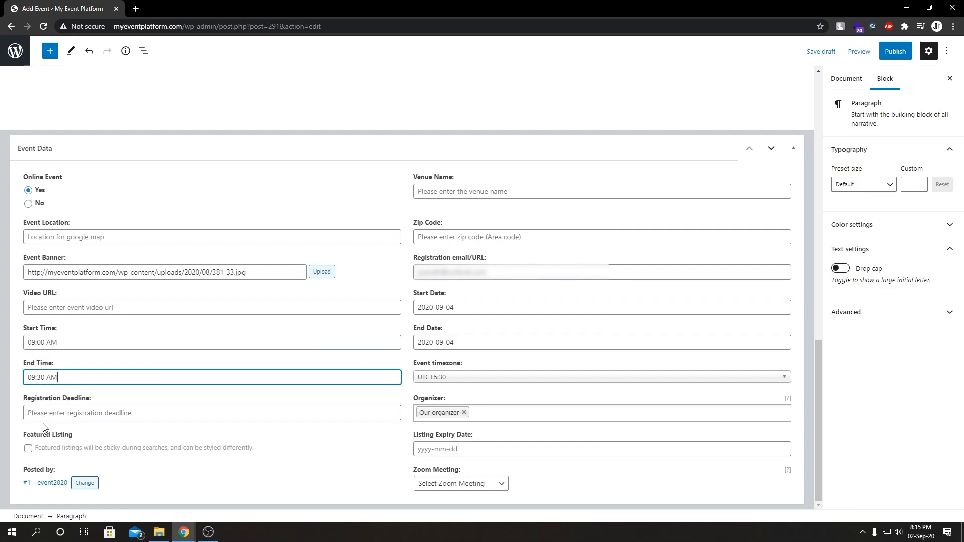
mouse_move(21, 442)
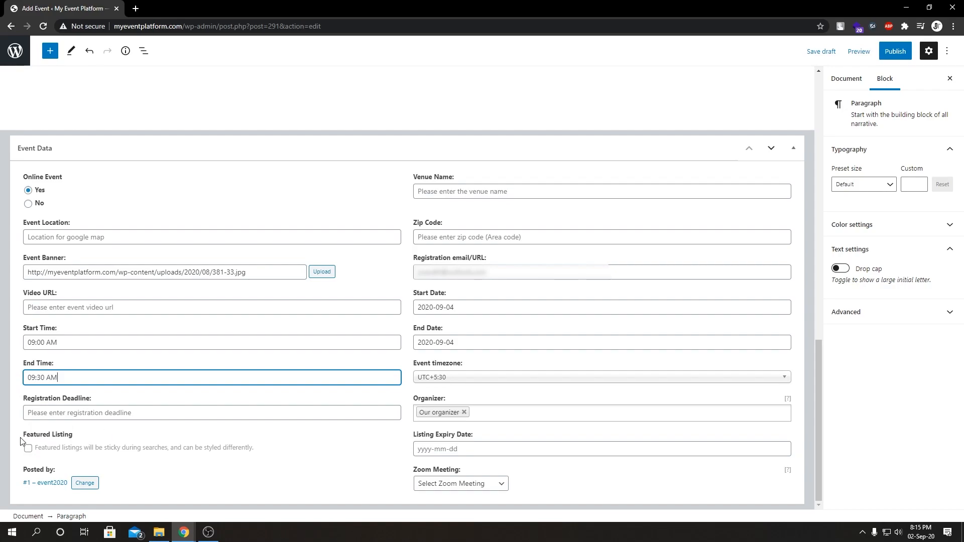
mouse_move(197, 445)
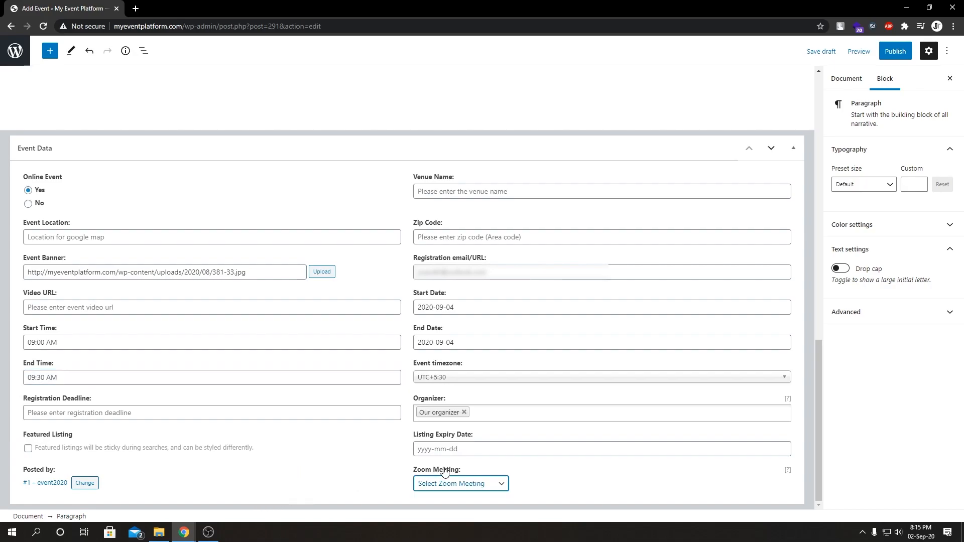
mouse_move(504, 491)
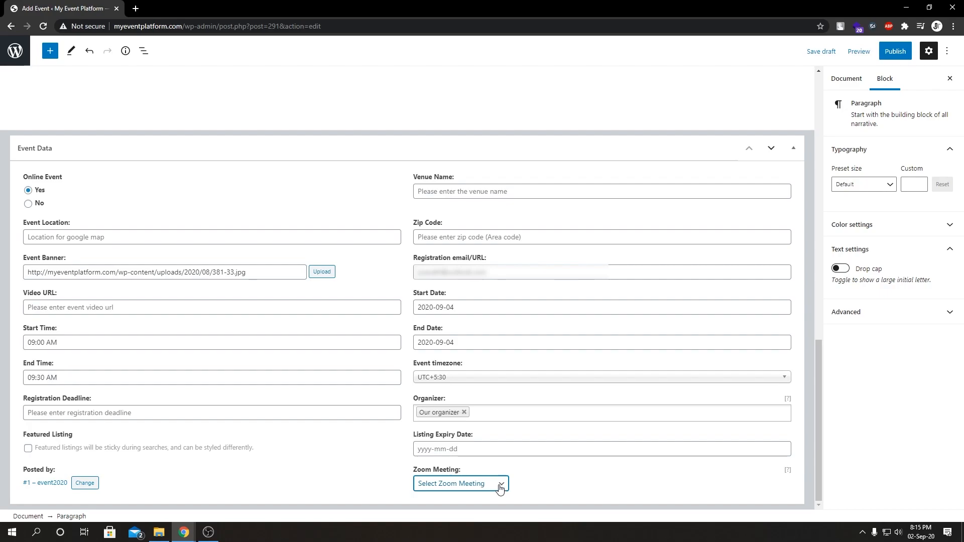
Select "Meeting for our event" as the event's linked Zoom meeting.
left_click(460, 483)
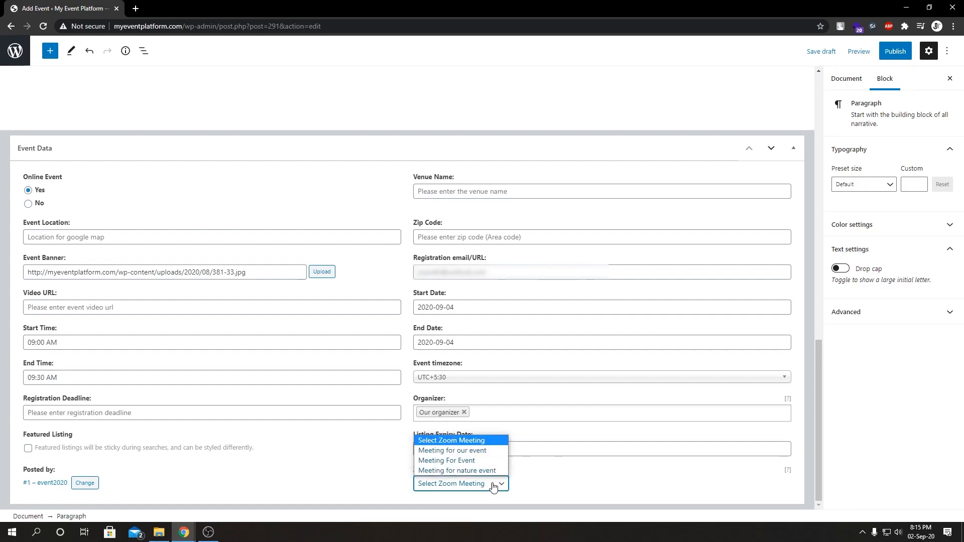
mouse_move(452, 451)
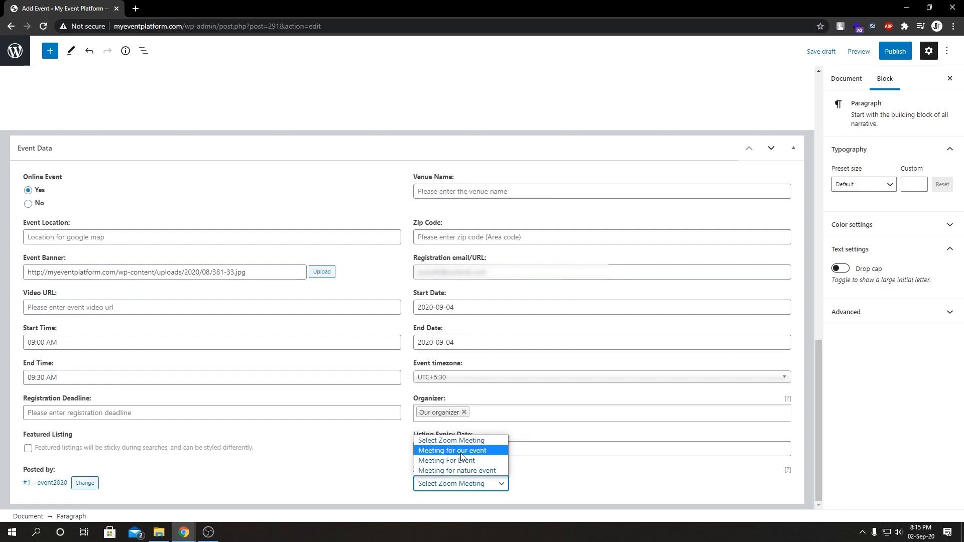
left_click(452, 450)
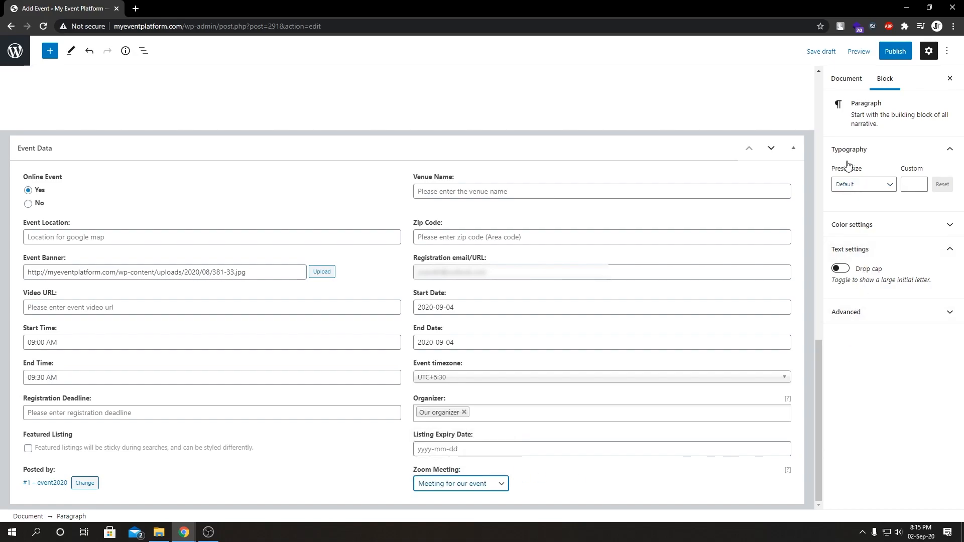
left_click(846, 79)
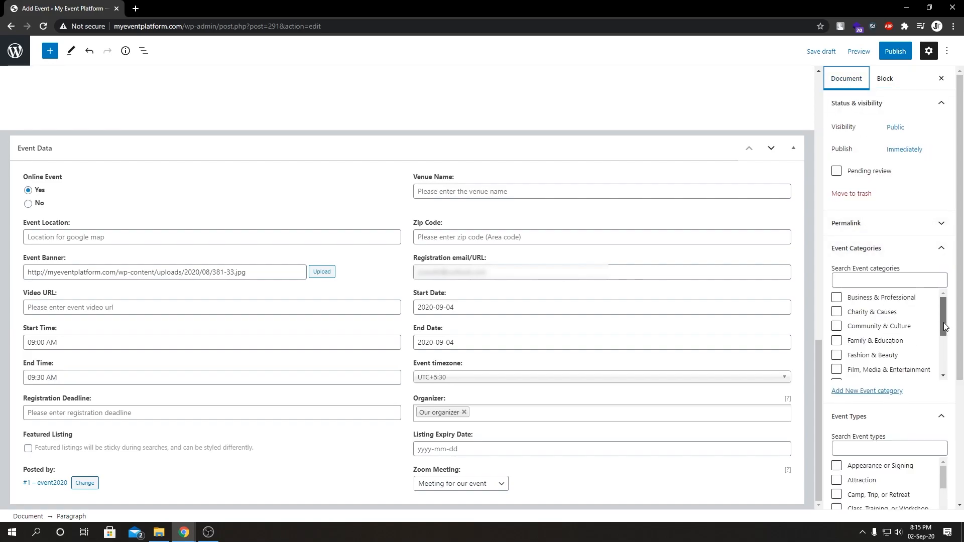
Tick Science & Technology as category and Conference as event type.
scroll("down", 3)
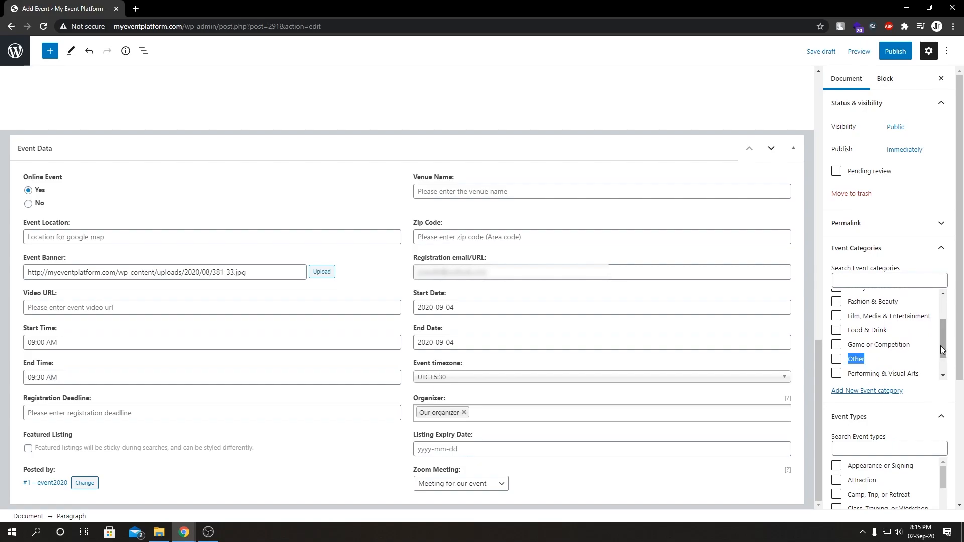
left_click(837, 357)
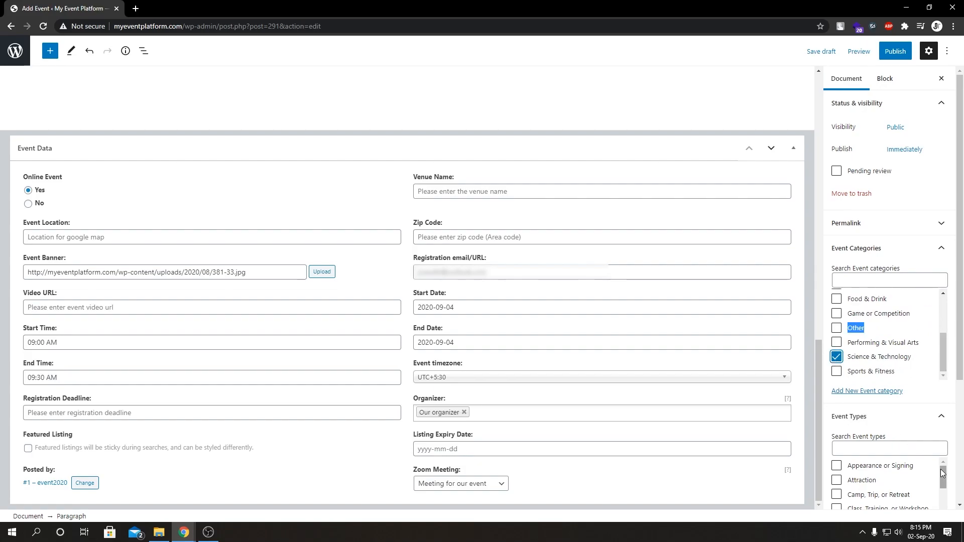
scroll("down", 3)
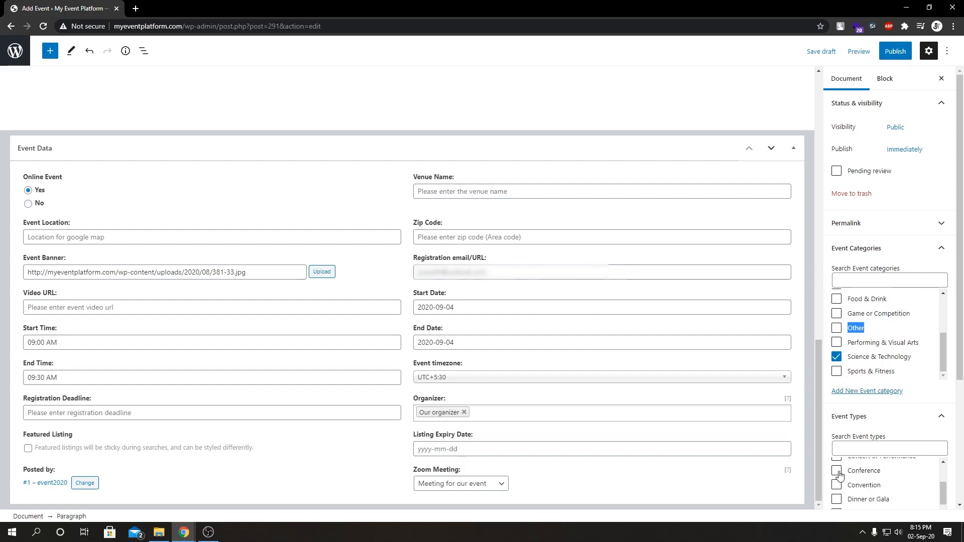
left_click(837, 470)
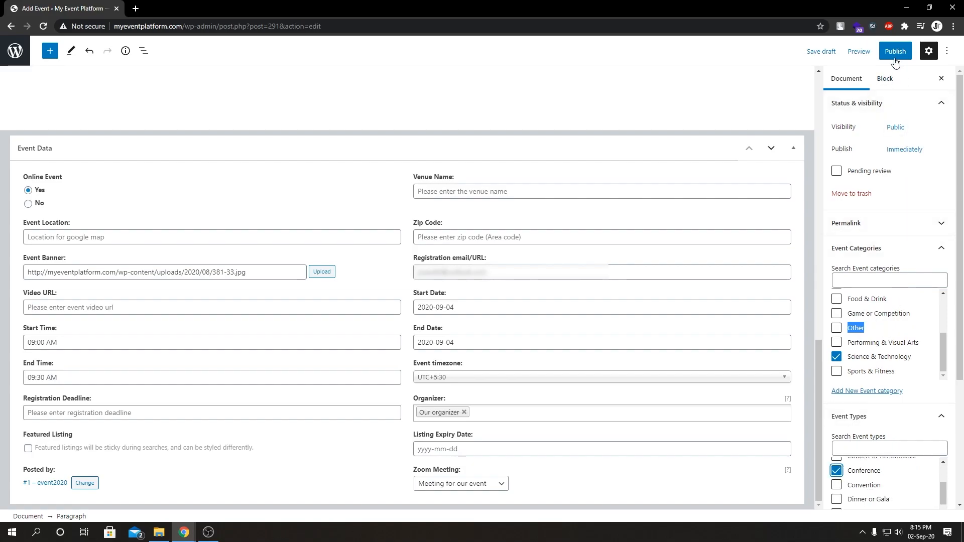
Publish the Nature Event and view its live event page.
left_click(894, 52)
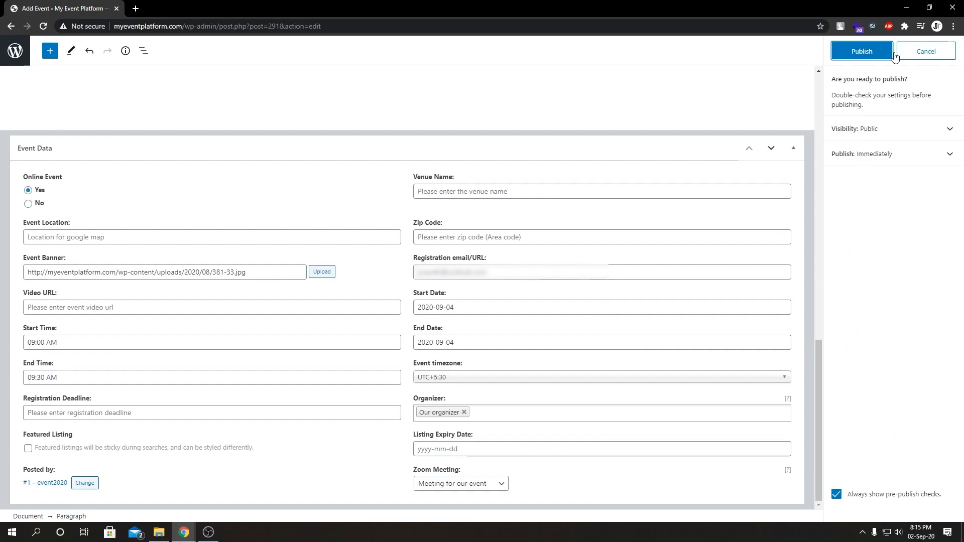
left_click(861, 52)
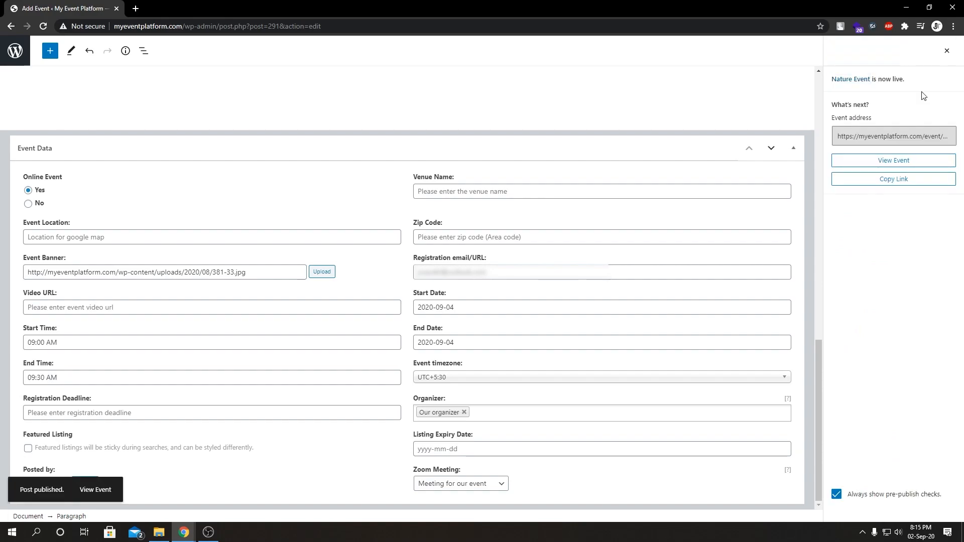
mouse_move(894, 160)
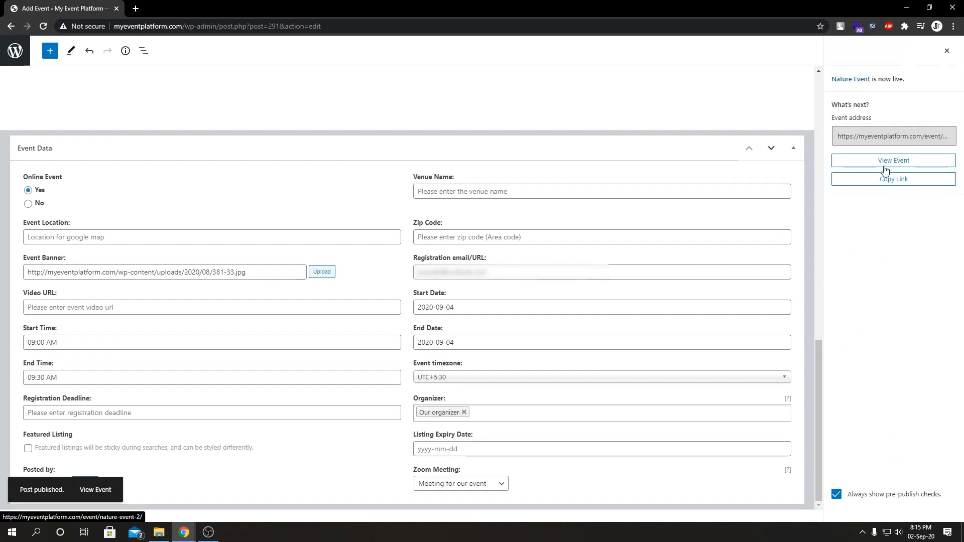
left_click(893, 160)
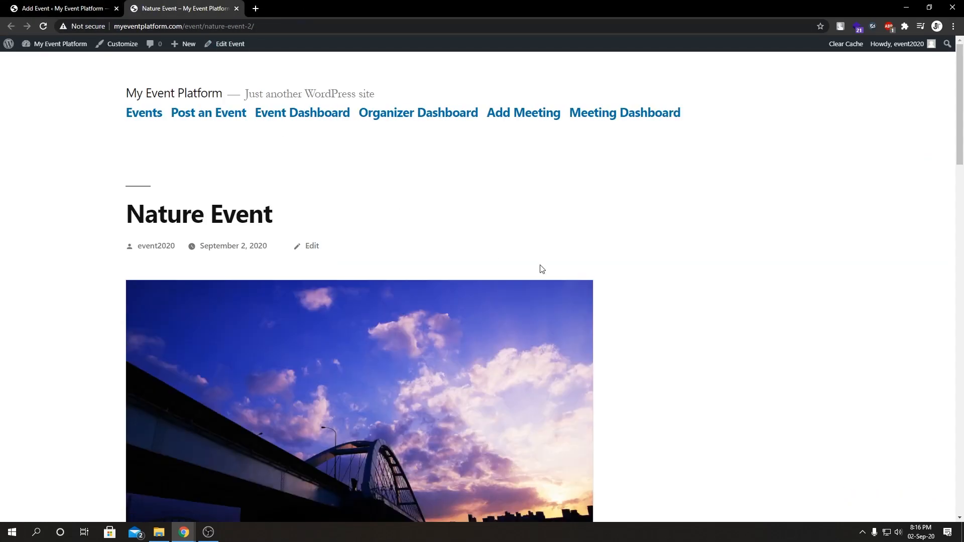
mouse_move(538, 269)
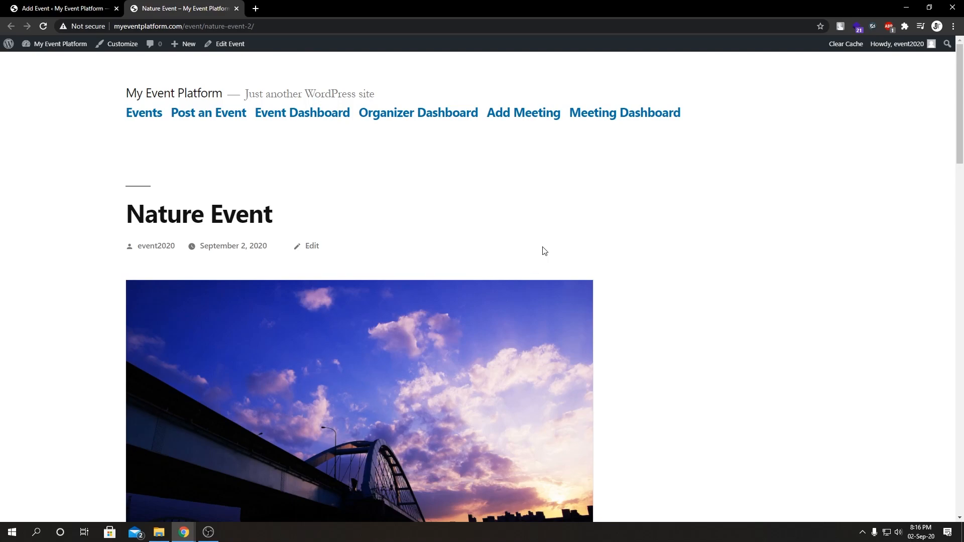
mouse_move(582, 280)
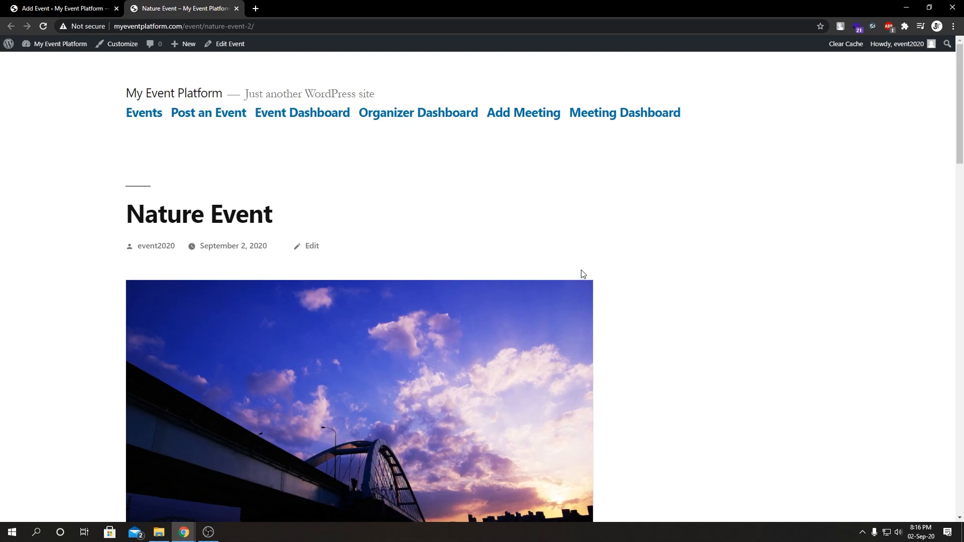
mouse_move(458, 228)
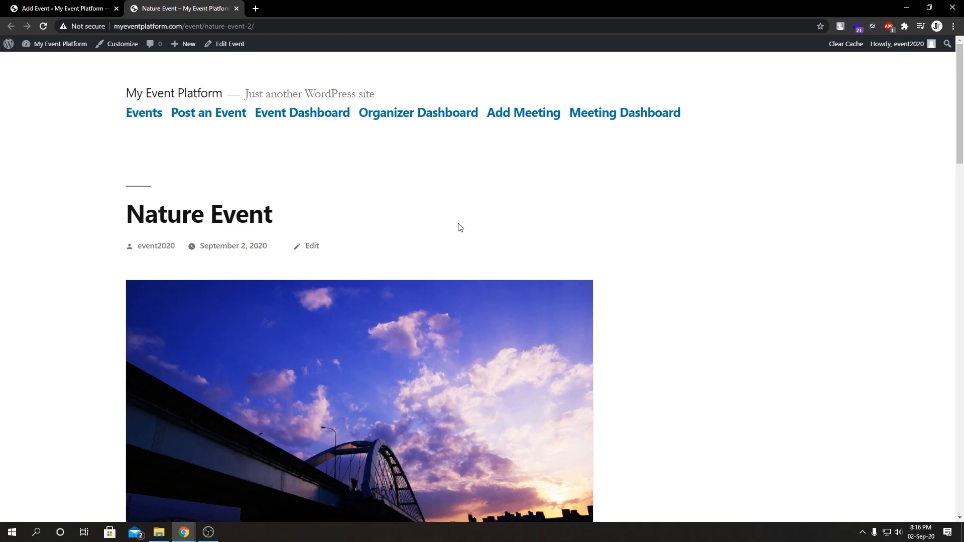
Scroll the Nature Event page to the Zoom Meeting Information table and Join Meeting buttons.
scroll("down", 3)
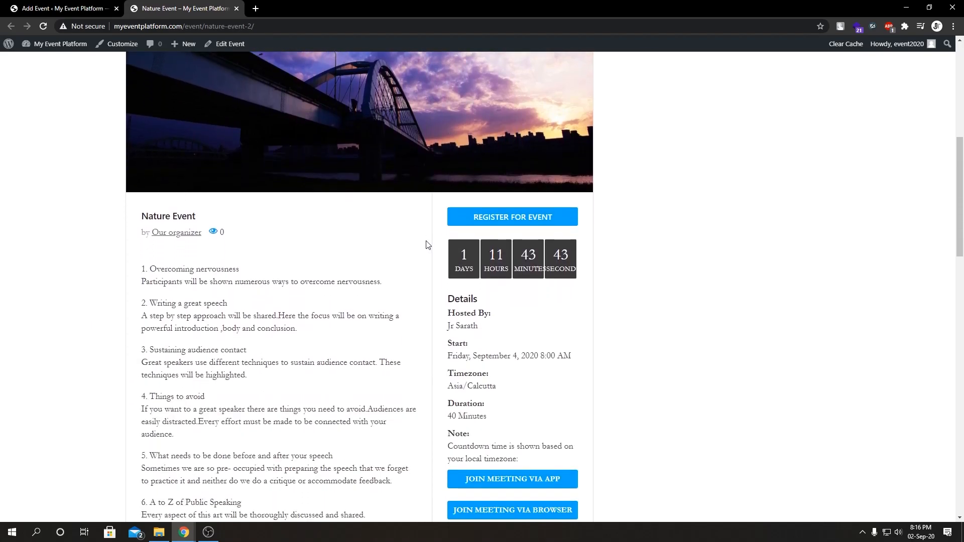
scroll("down", 3)
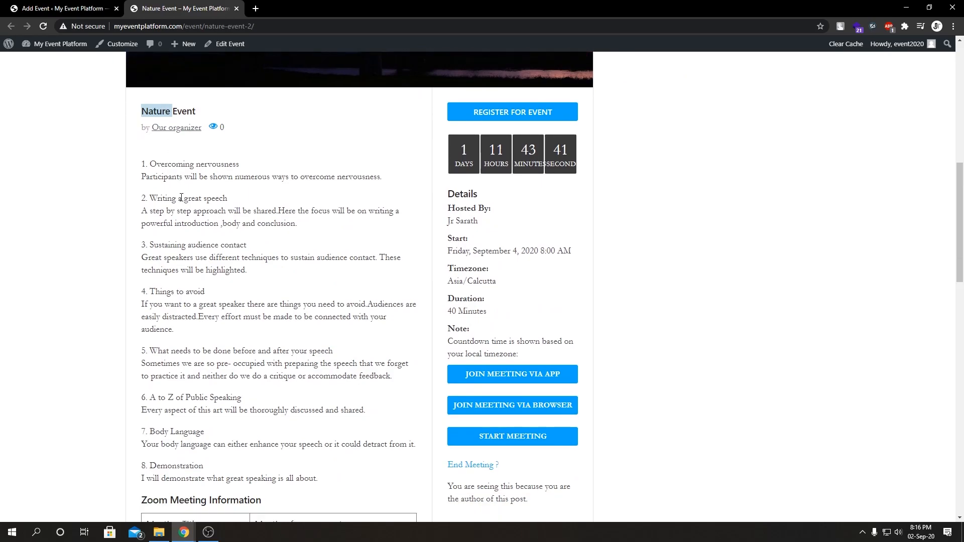
scroll("down", 3)
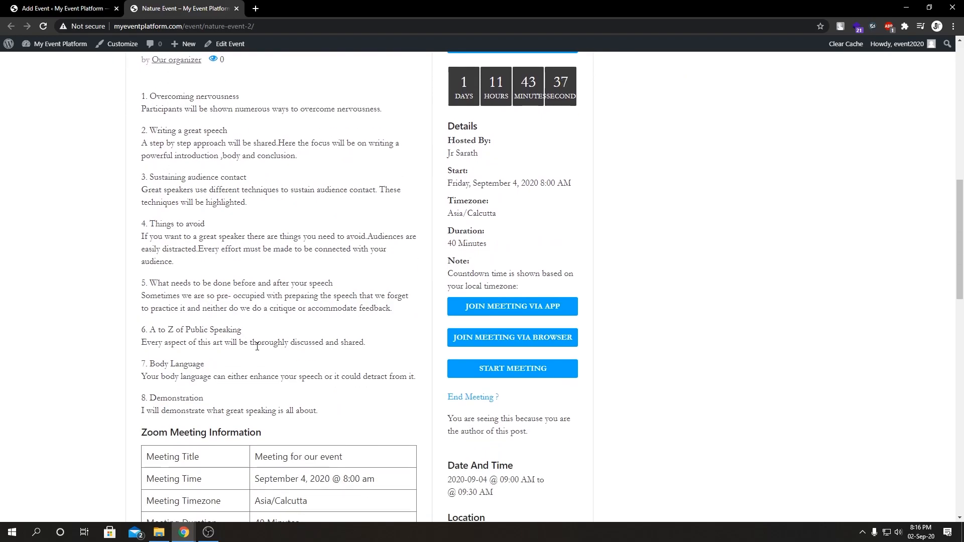
scroll("down", 3)
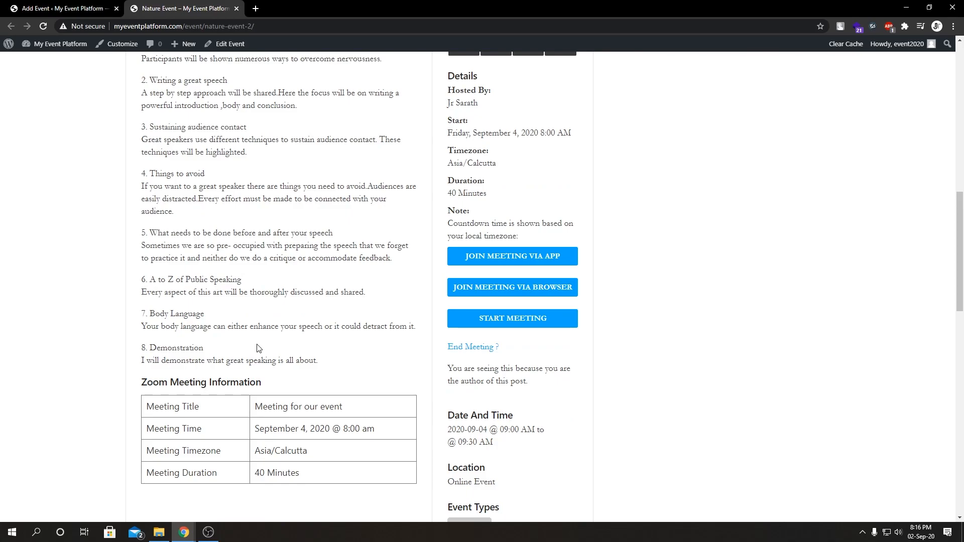
mouse_move(160, 378)
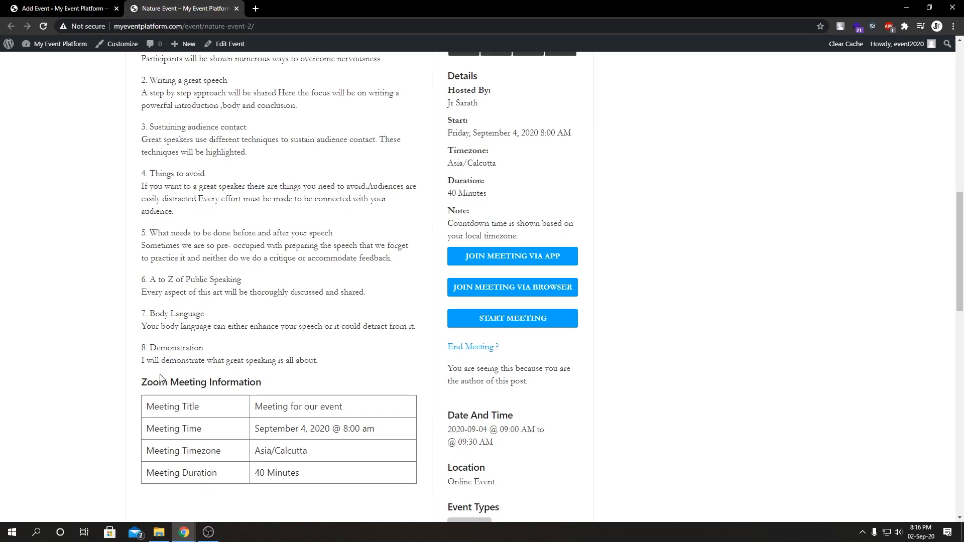
mouse_move(198, 400)
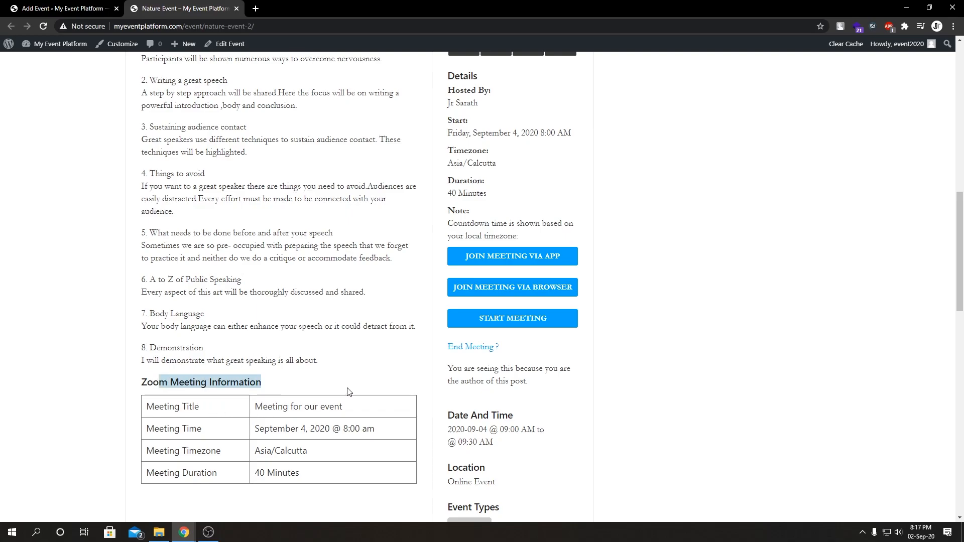
scroll("up", 3)
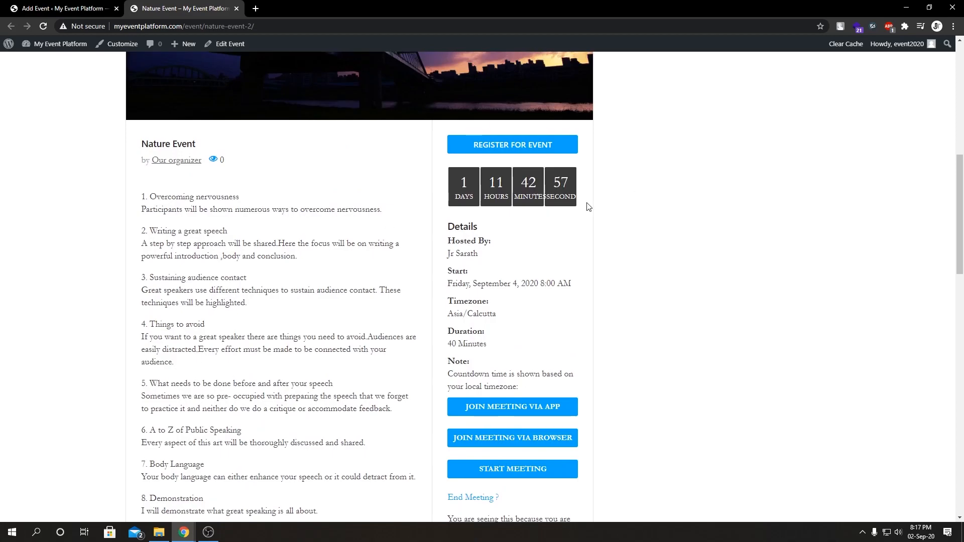
mouse_move(485, 261)
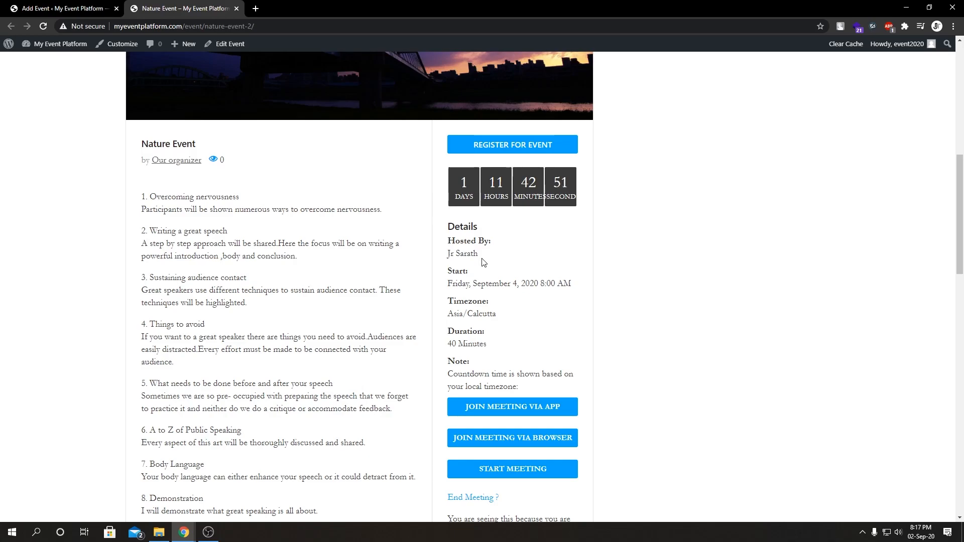
scroll("down", 3)
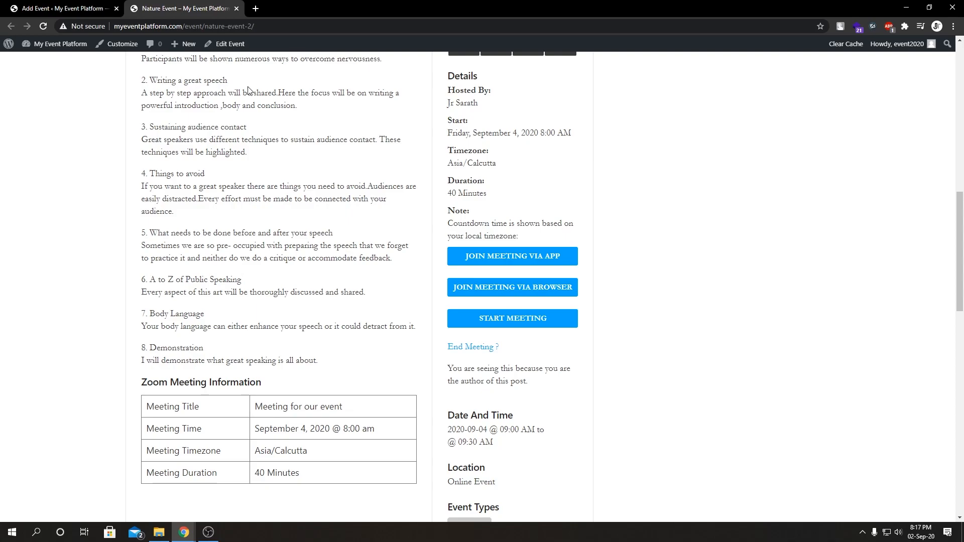
mouse_move(286, 199)
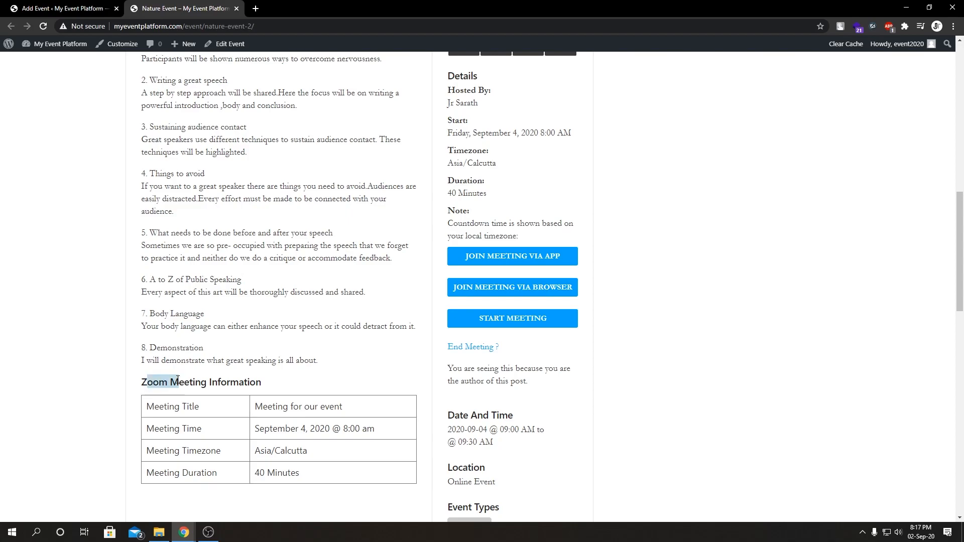
mouse_move(292, 385)
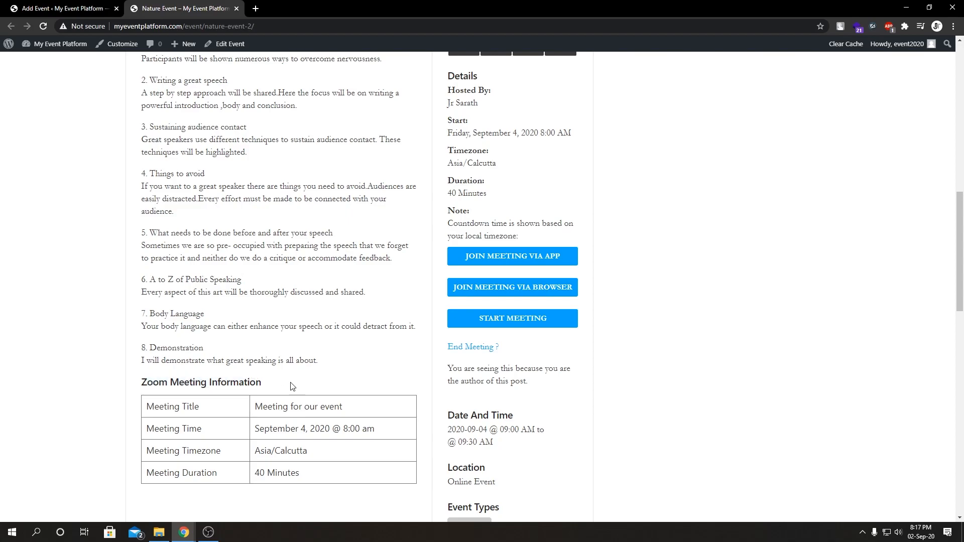
mouse_move(206, 473)
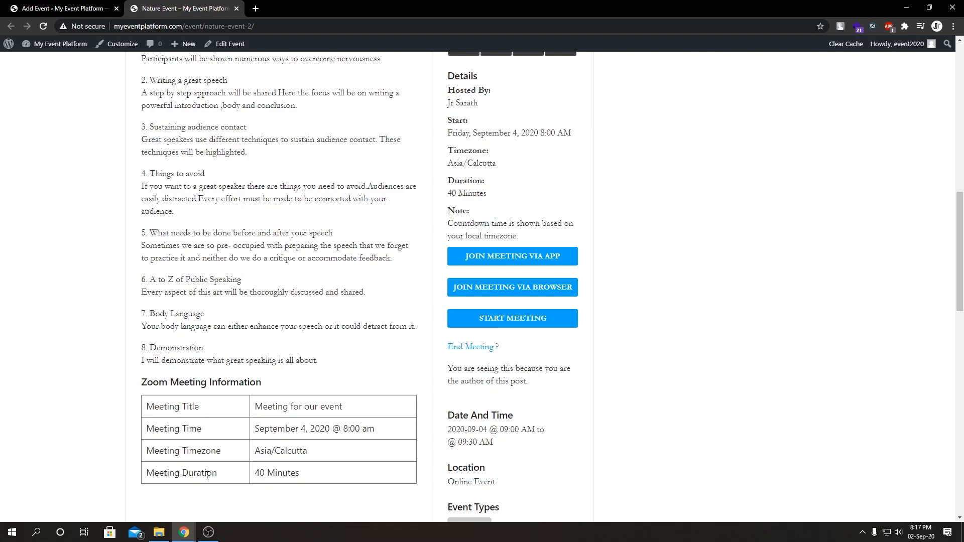
scroll("up", 3)
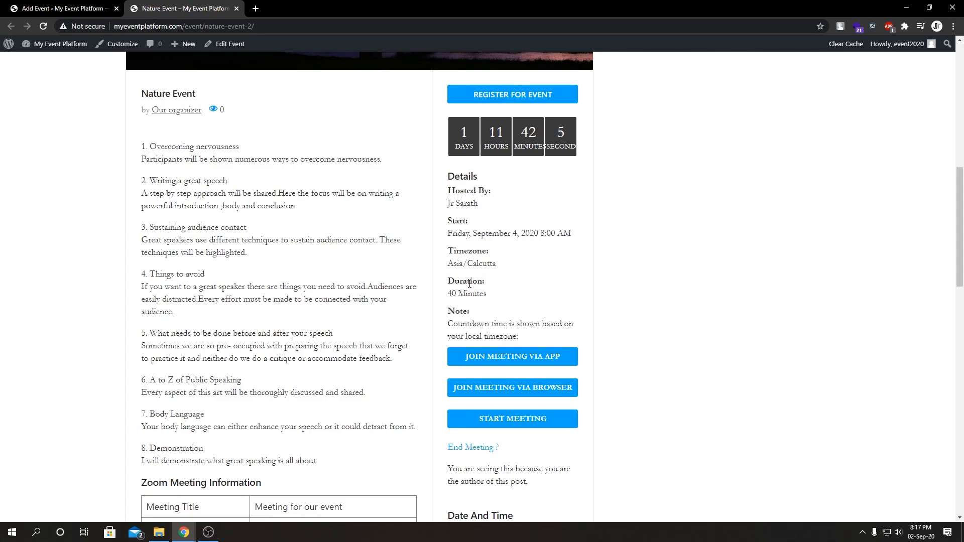
mouse_move(511, 388)
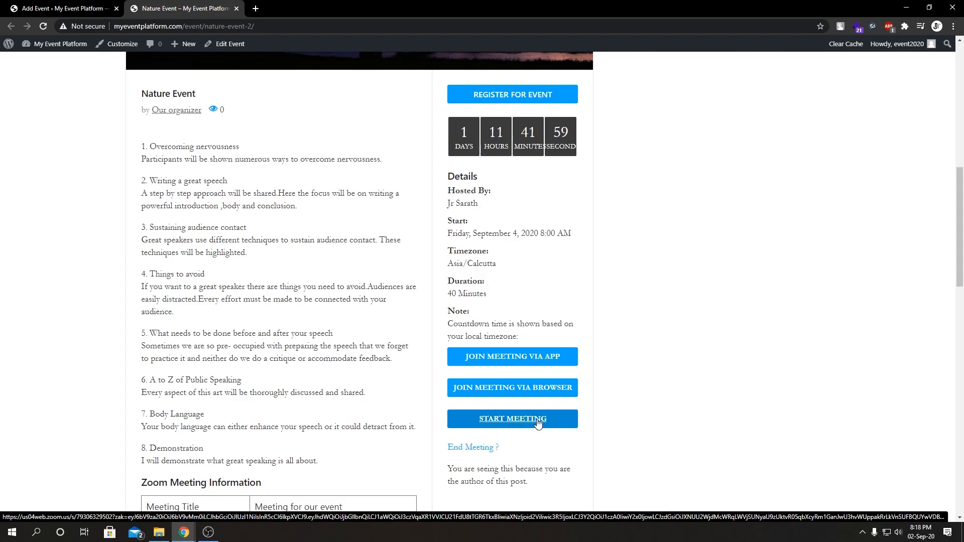
mouse_move(512, 454)
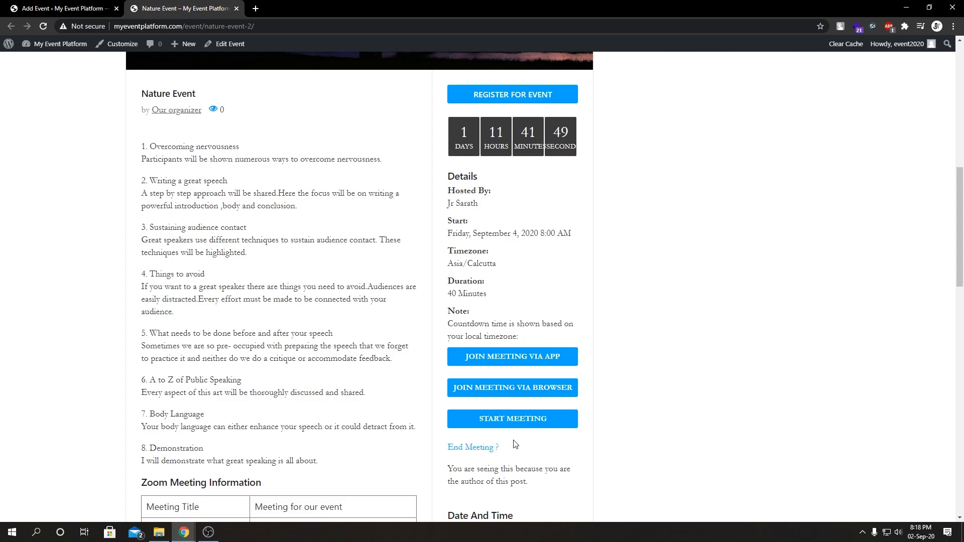
Scroll through the event type, category and Organizer details, then back toward the page top.
scroll("down", 3)
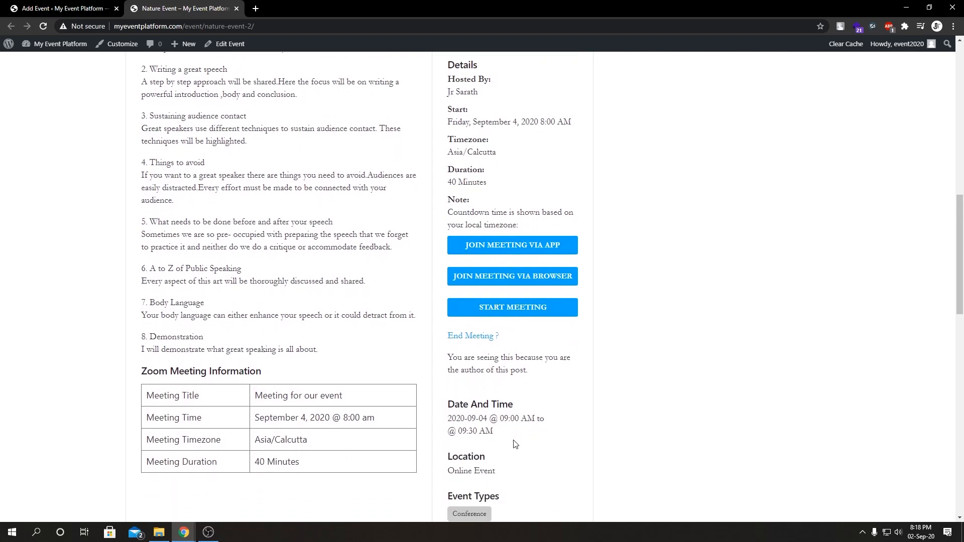
scroll("down", 3)
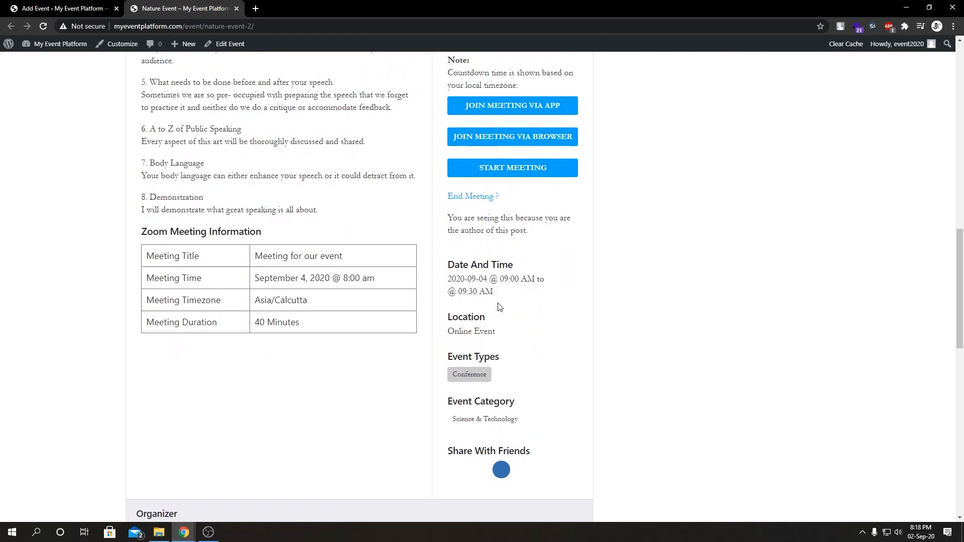
mouse_move(465, 262)
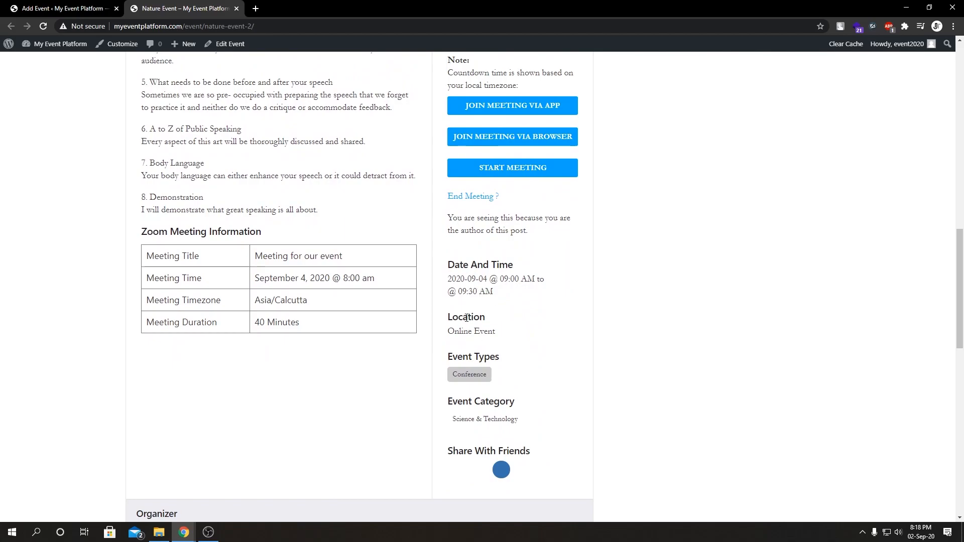
scroll("down", 3)
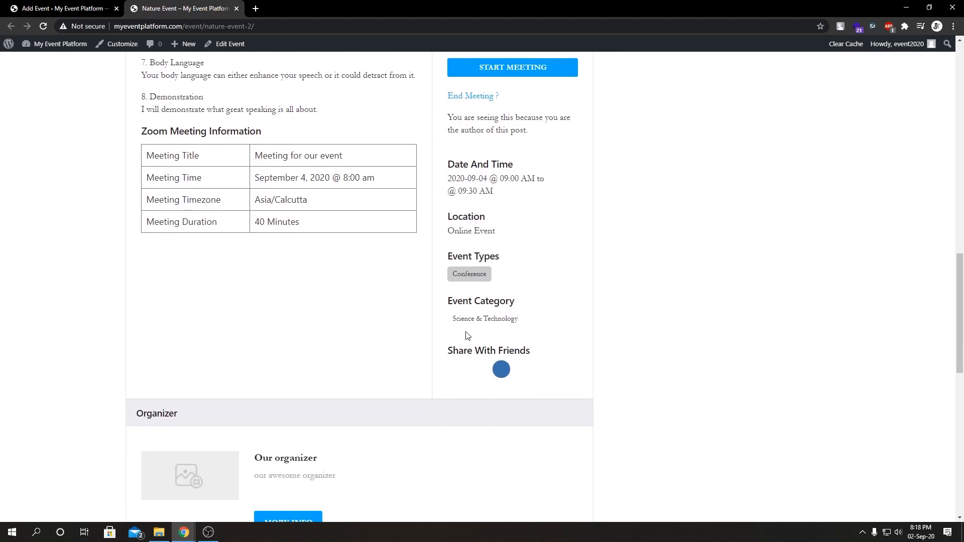
scroll("down", 3)
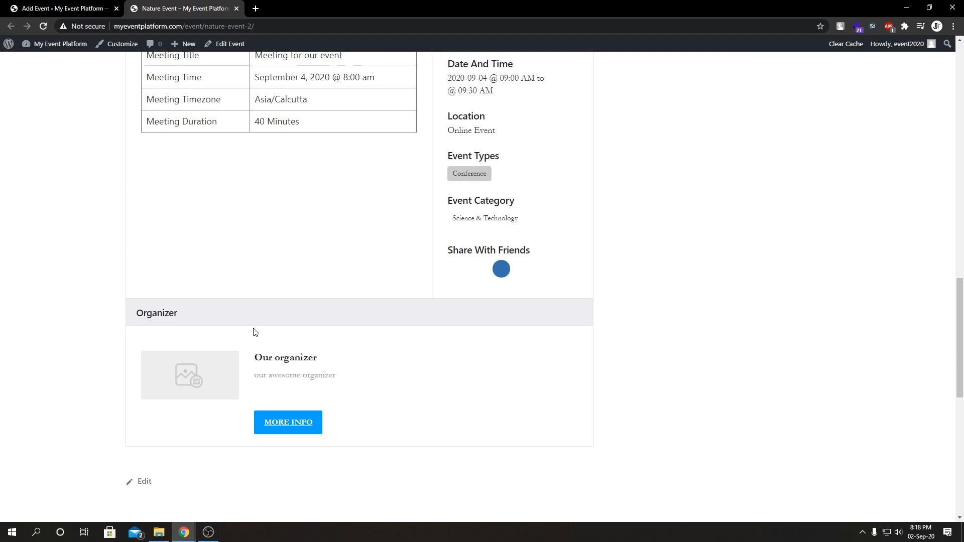
scroll("up", 3)
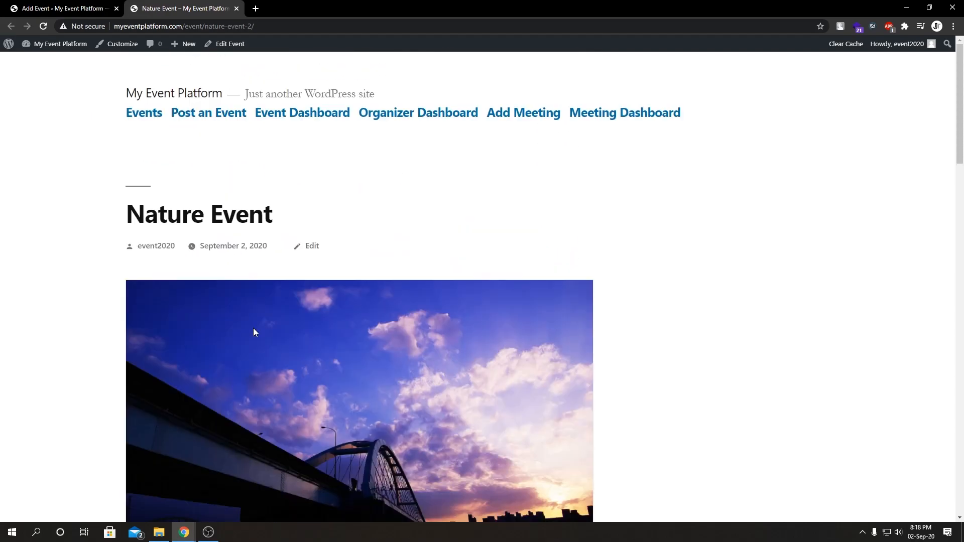